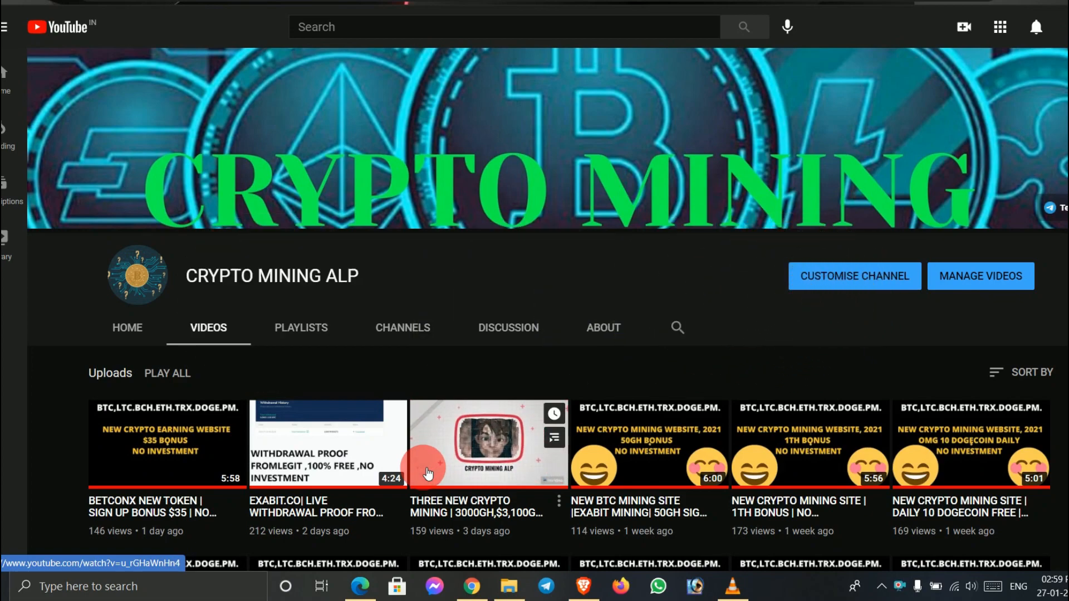
{"action": "mouse_move", "coordinate": [428, 473]}
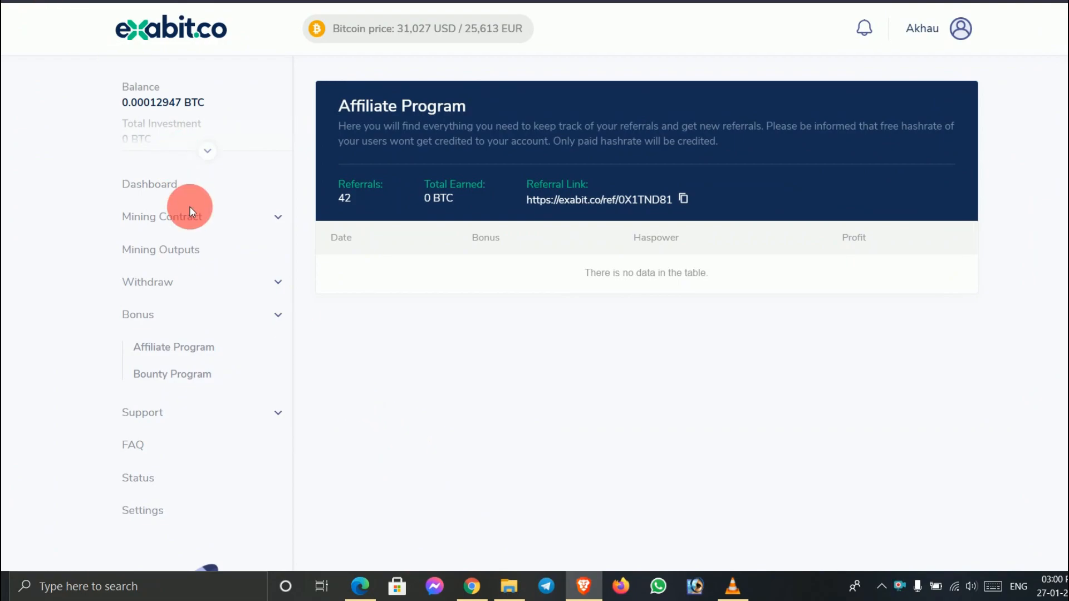
{"action": "mouse_move", "coordinate": [145, 161]}
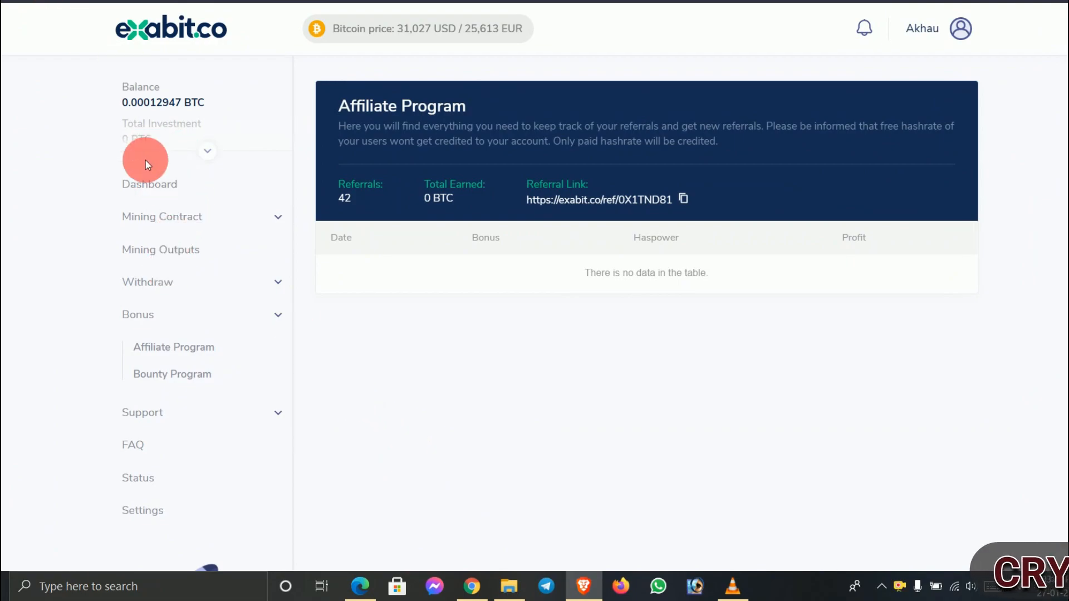
- Open the dashboard showing the 0.00012947 BTC balance and 260.60 GH/s hashrate, then expand Withdraw
{"action": "left_click", "coordinate": [137, 314]}
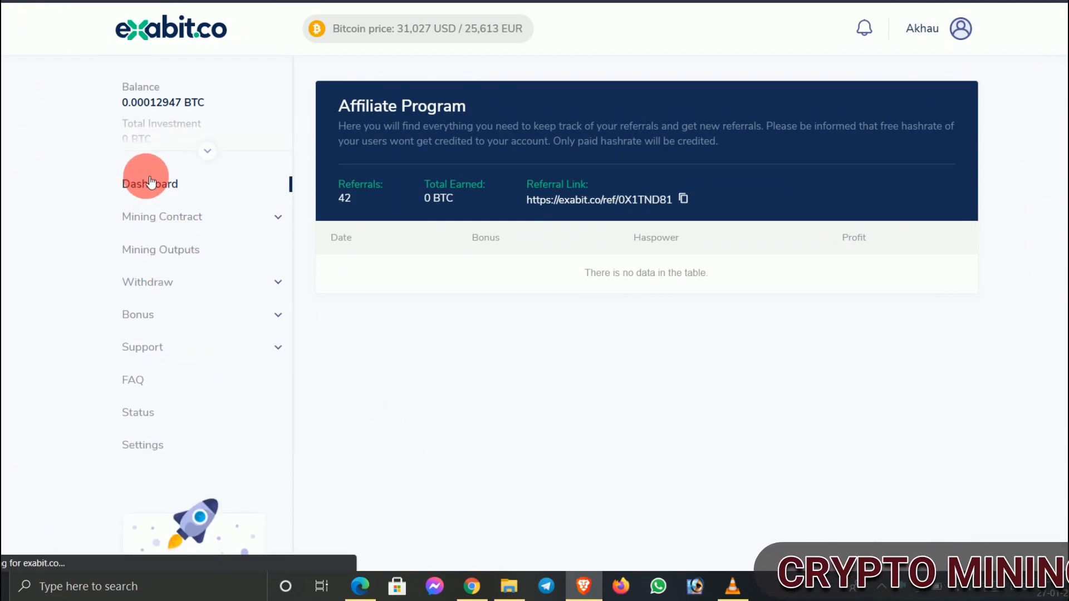
{"action": "left_click", "coordinate": [149, 183]}
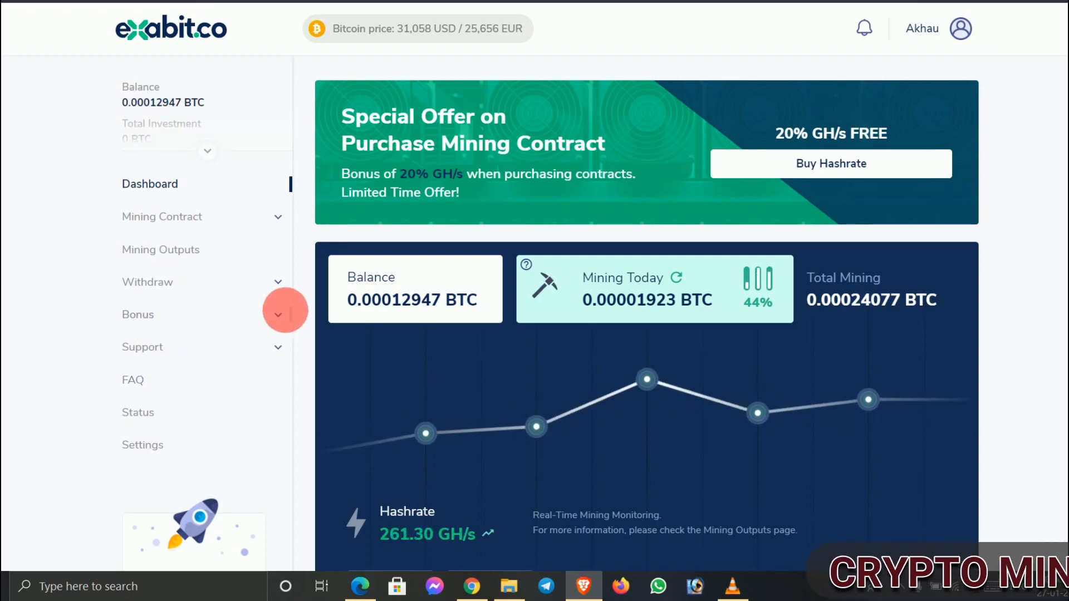
{"action": "left_click", "coordinate": [147, 282]}
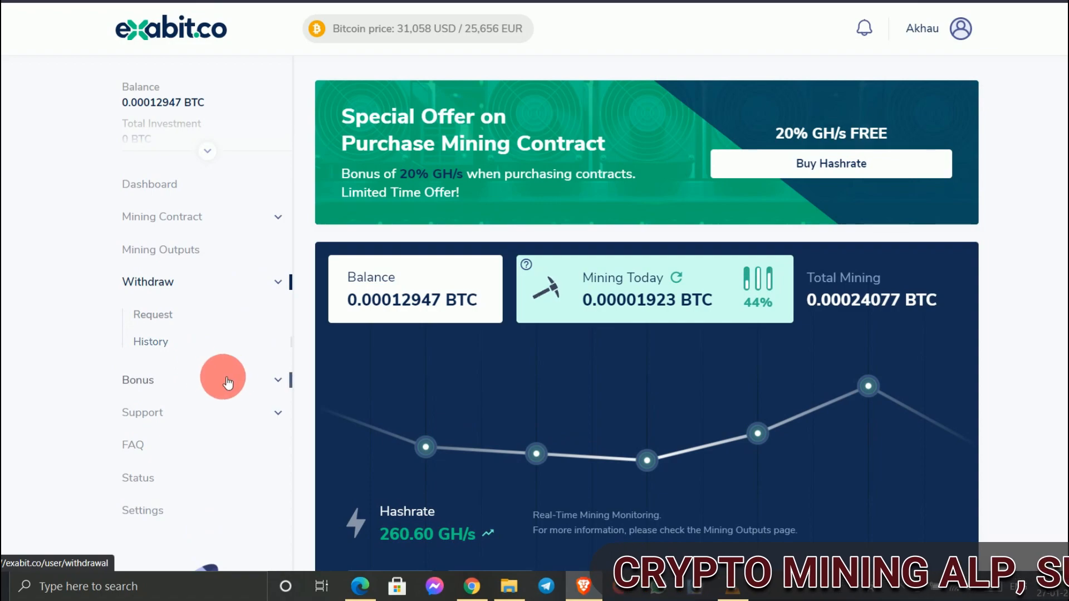
- View withdrawal history with the 0.00011130 BTC withdrawal, then head back to Dashboard
{"action": "left_click", "coordinate": [151, 342]}
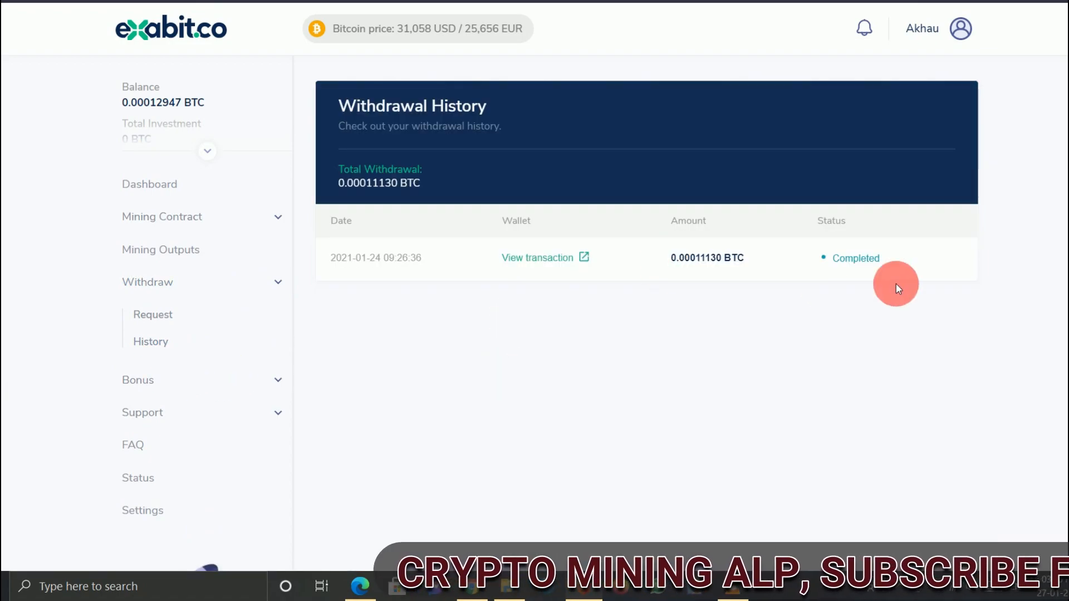
{"action": "mouse_move", "coordinate": [707, 258]}
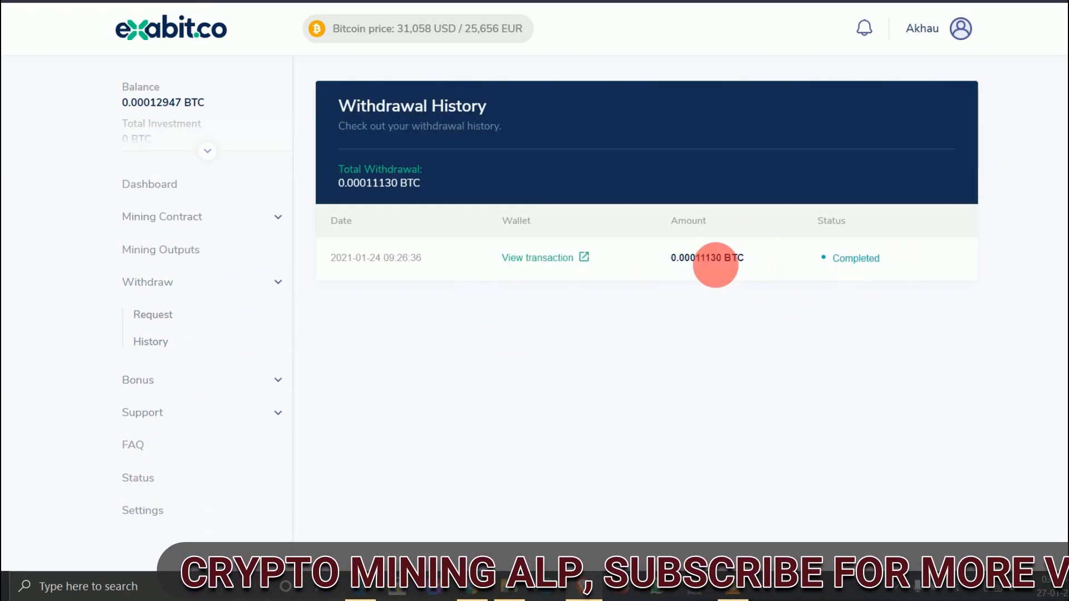
{"action": "mouse_move", "coordinate": [658, 266]}
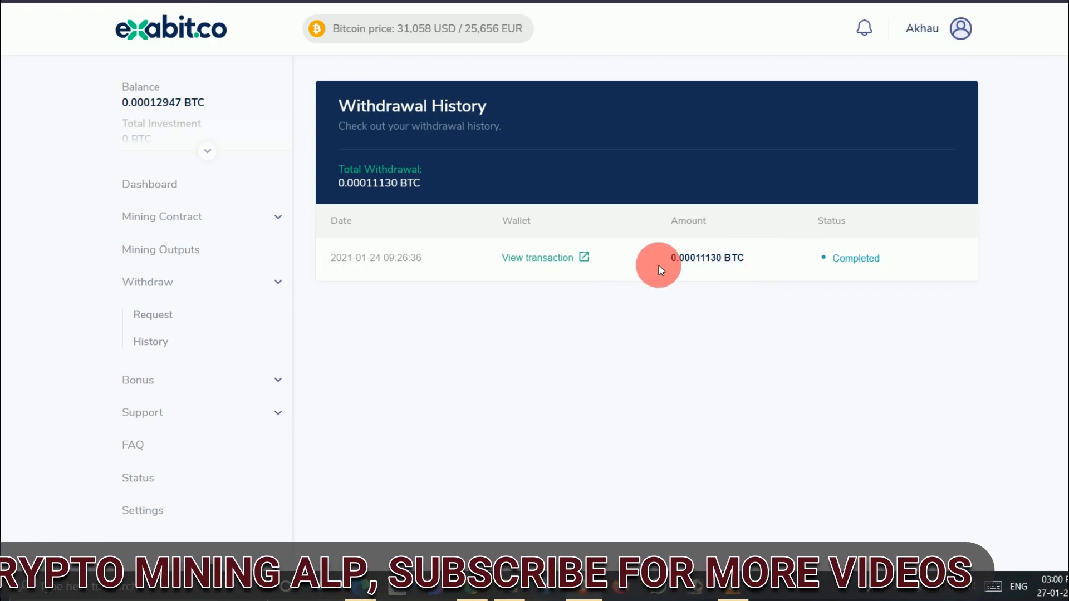
{"action": "left_click", "coordinate": [147, 281]}
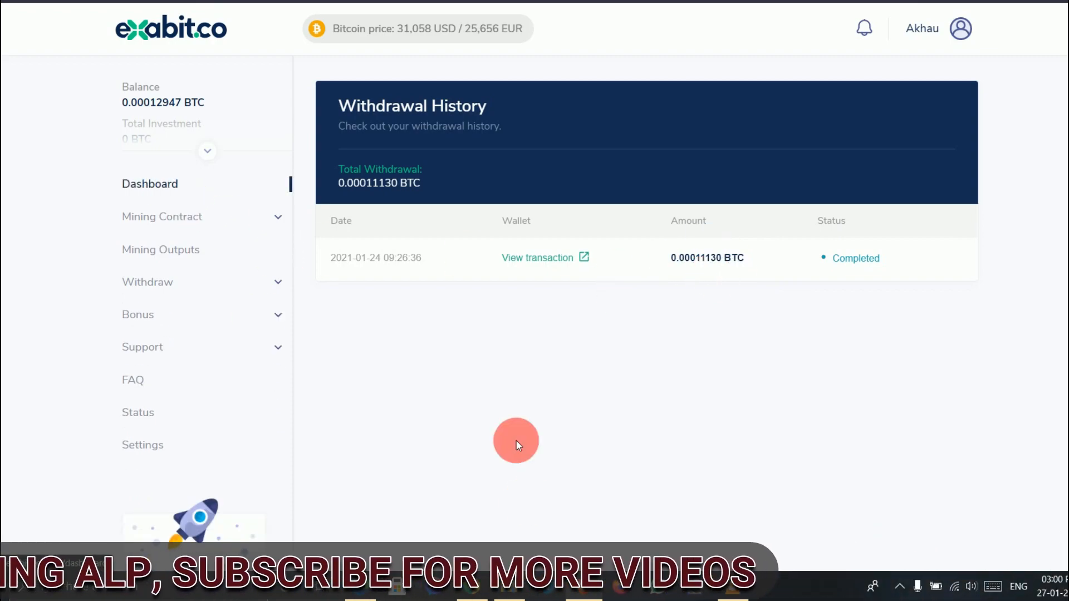
- Open the dashboard and scroll down to Estimated Earnings and back to the top
{"action": "left_click", "coordinate": [149, 184]}
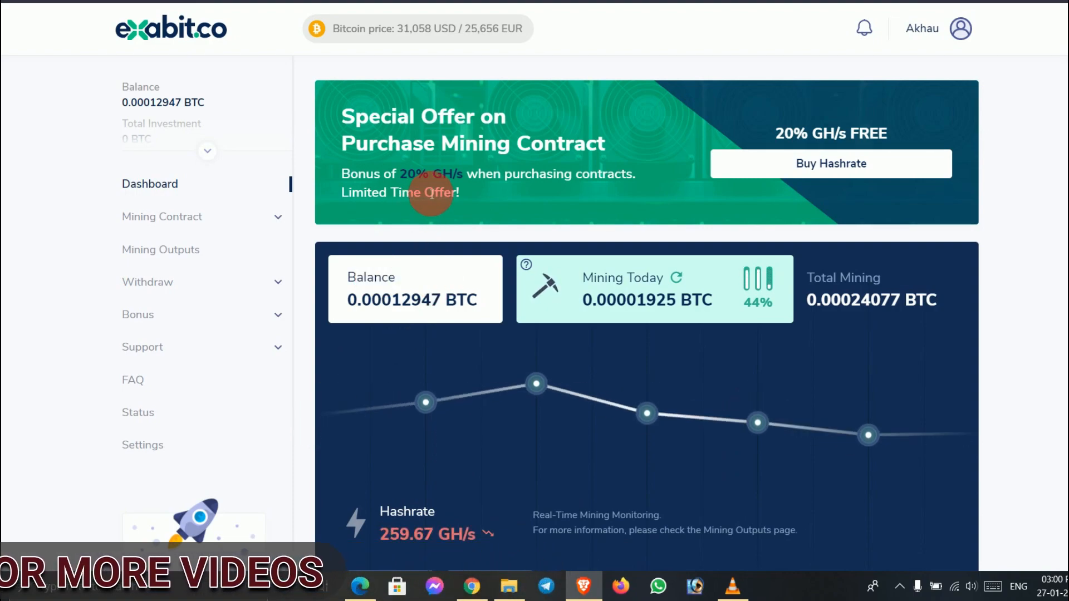
{"action": "mouse_move", "coordinate": [256, 382]}
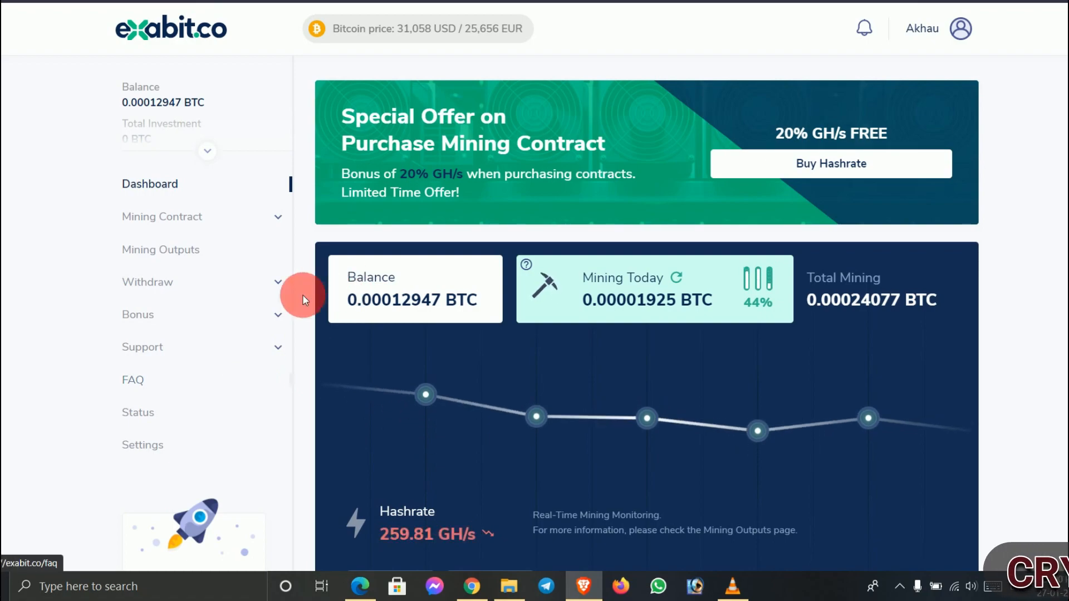
{"action": "mouse_move", "coordinate": [811, 242]}
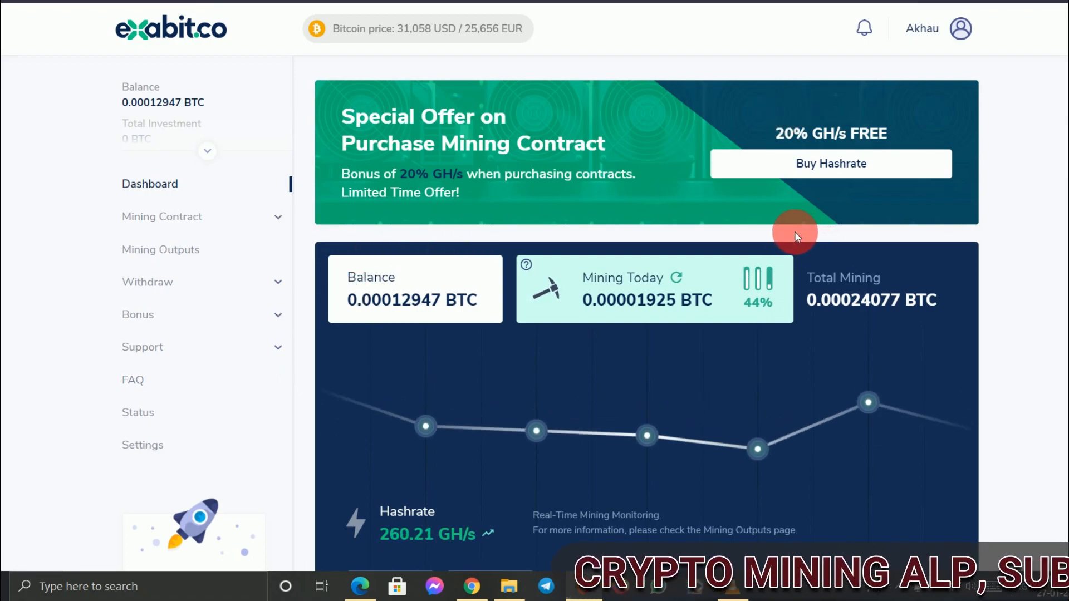
{"action": "scroll", "scroll_direction": "down", "scroll_amount": 3}
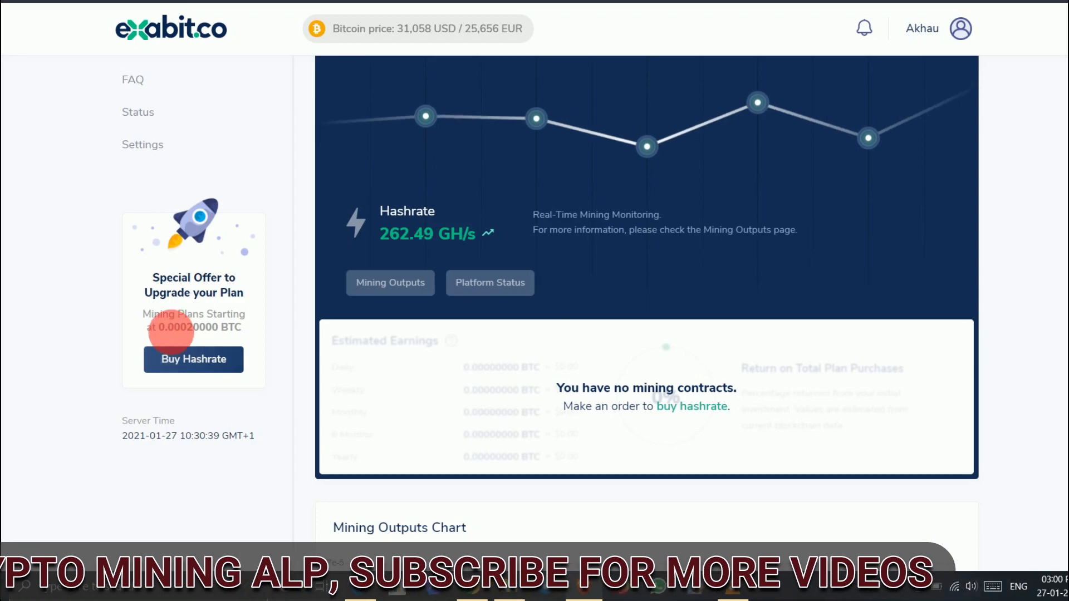
{"action": "mouse_move", "coordinate": [283, 462]}
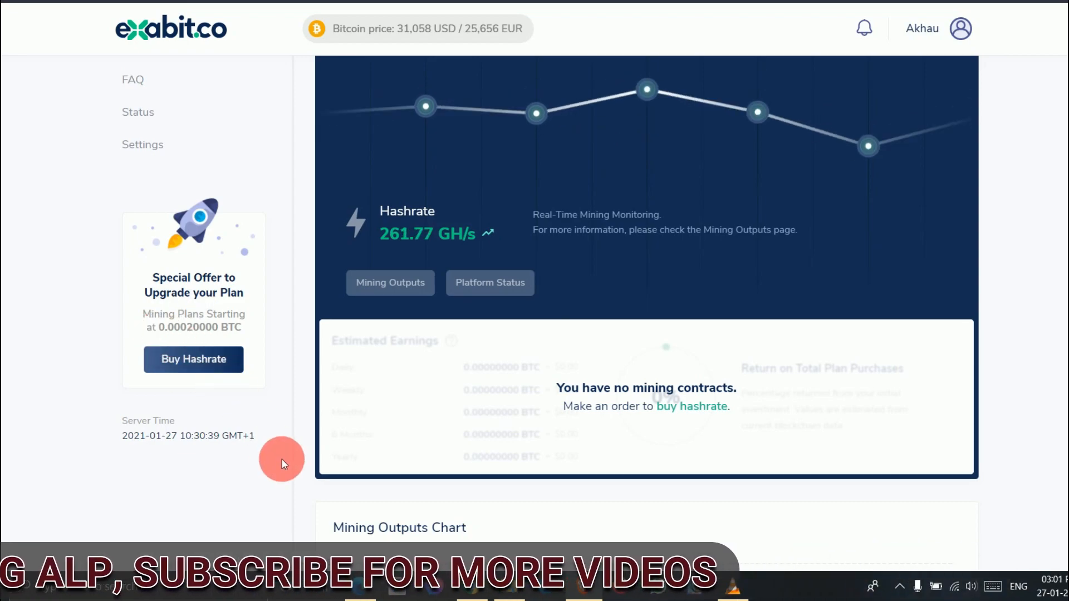
{"action": "scroll", "scroll_direction": "up", "scroll_amount": 3}
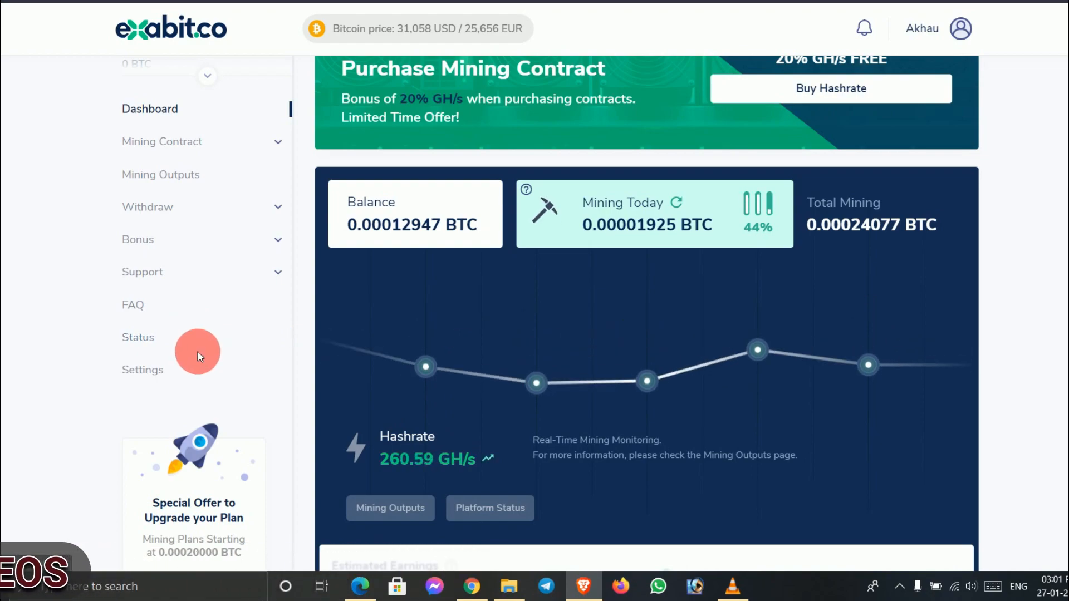
{"action": "scroll", "scroll_direction": "up", "scroll_amount": 3}
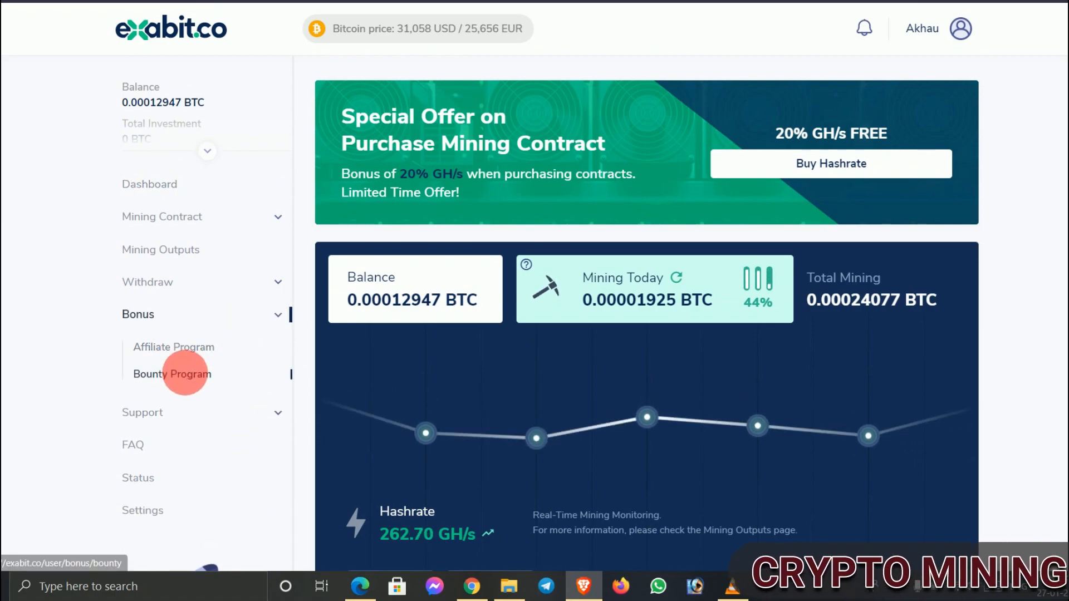
- Review the Bounty Program rewards with 210 GH/s earned, then return to Dashboard
{"action": "left_click", "coordinate": [172, 373]}
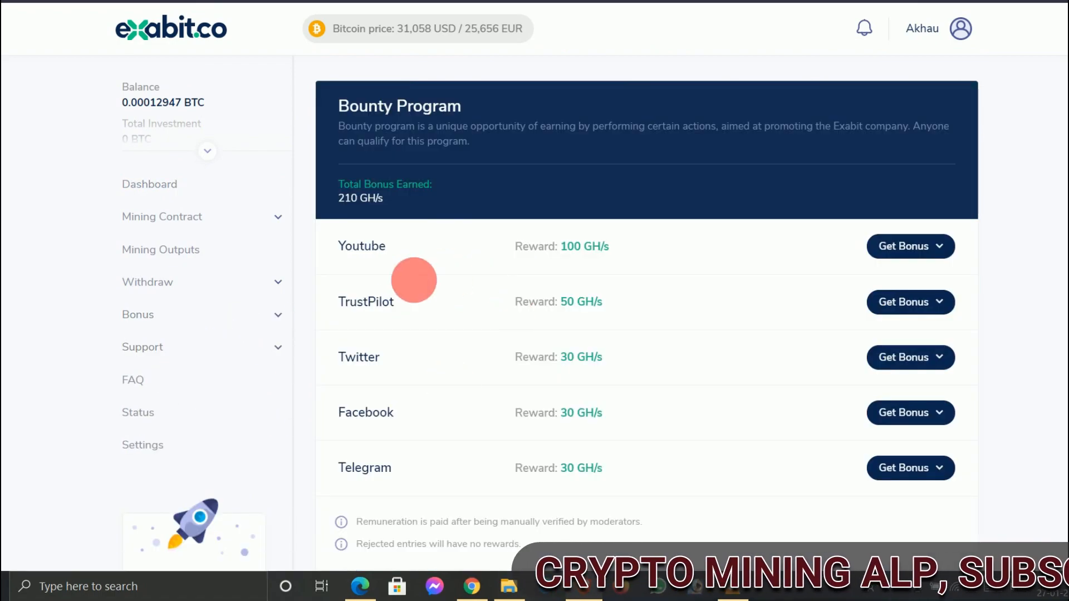
{"action": "mouse_move", "coordinate": [409, 463]}
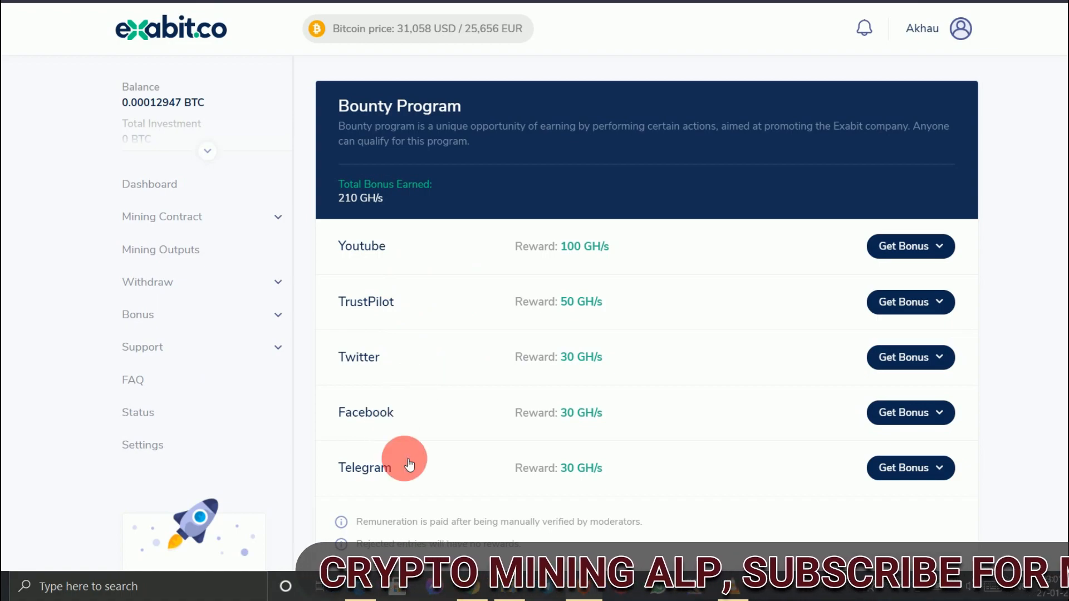
{"action": "mouse_move", "coordinate": [387, 361]}
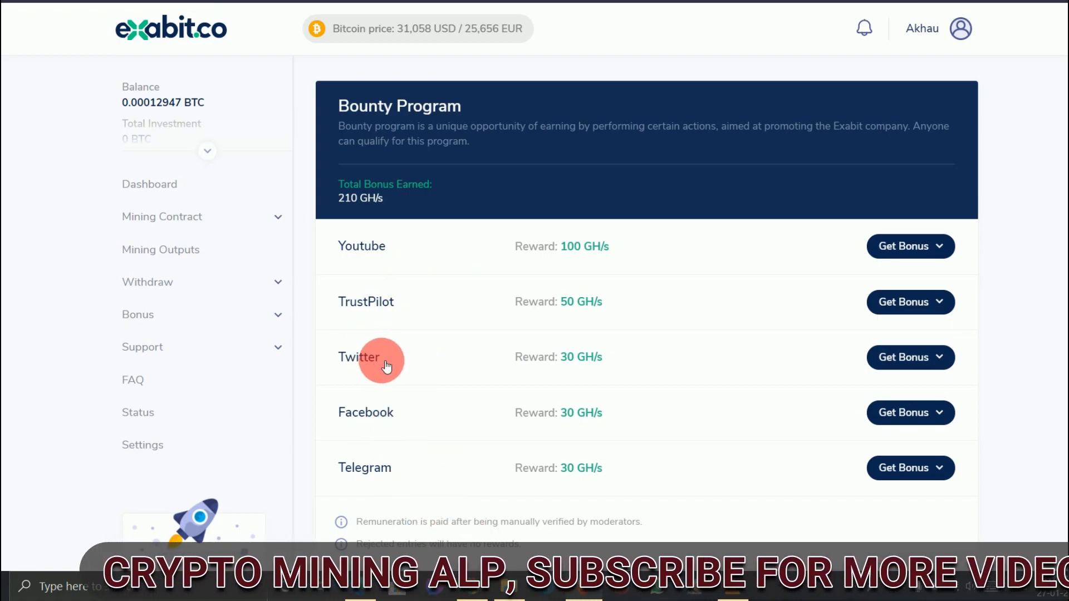
{"action": "mouse_move", "coordinate": [457, 398]}
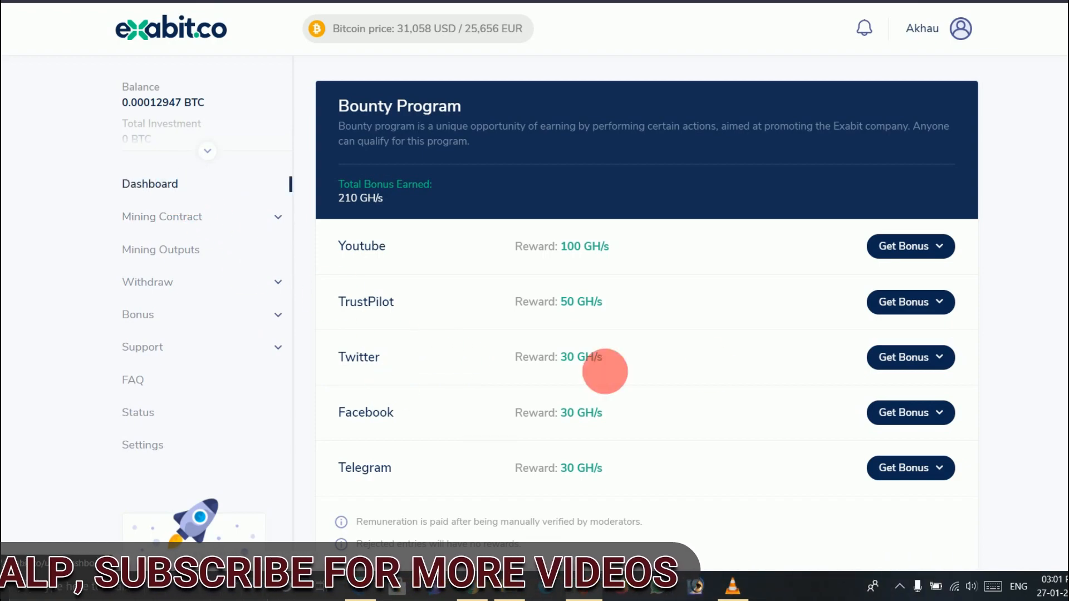
{"action": "left_click", "coordinate": [149, 184]}
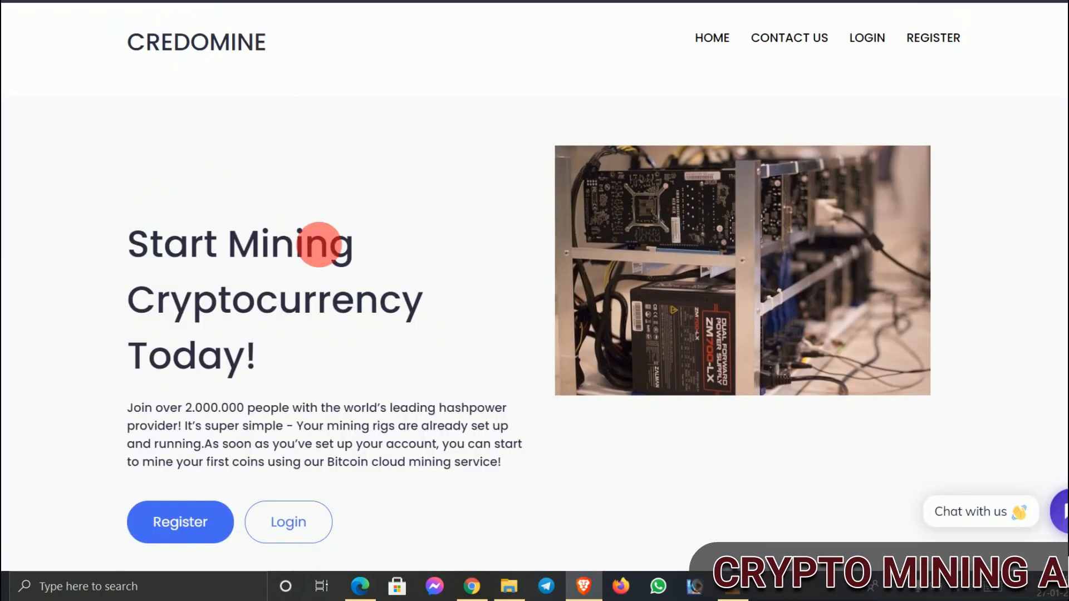
{"action": "mouse_move", "coordinate": [242, 250]}
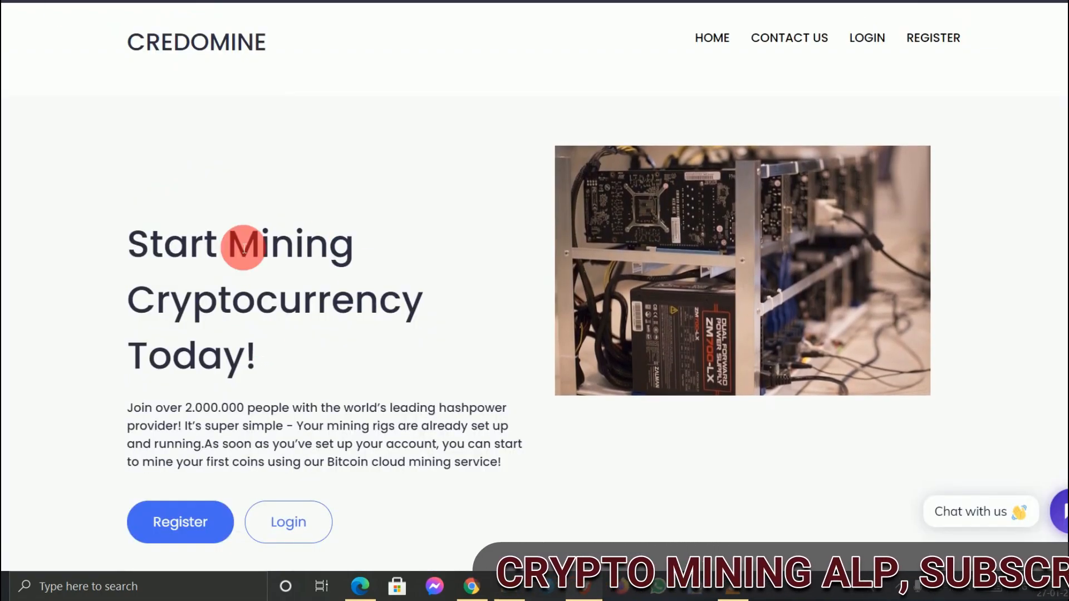
{"action": "mouse_move", "coordinate": [272, 312]}
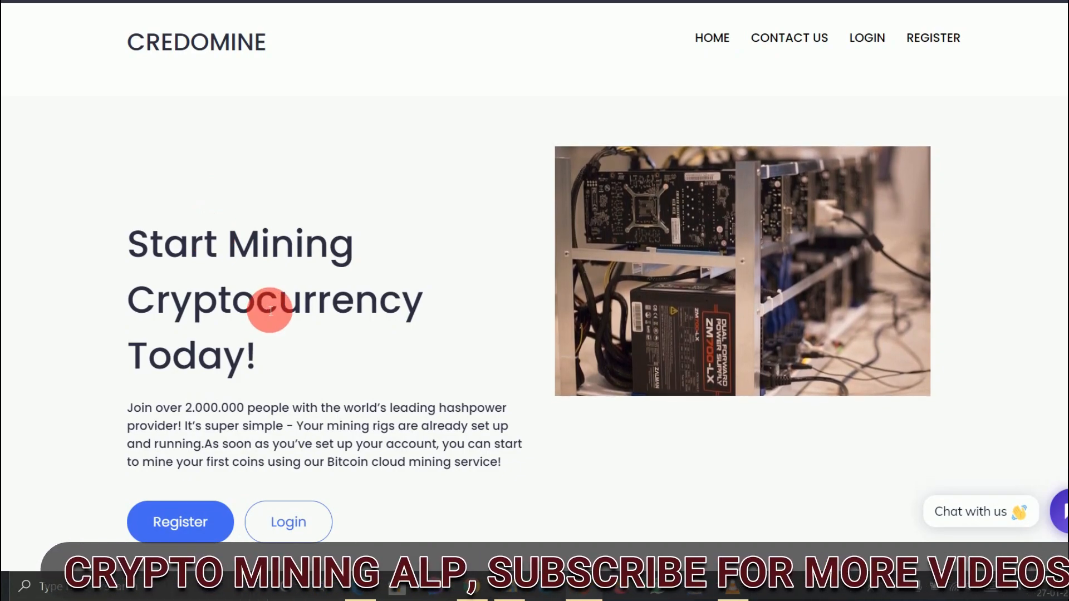
{"action": "mouse_move", "coordinate": [164, 353]}
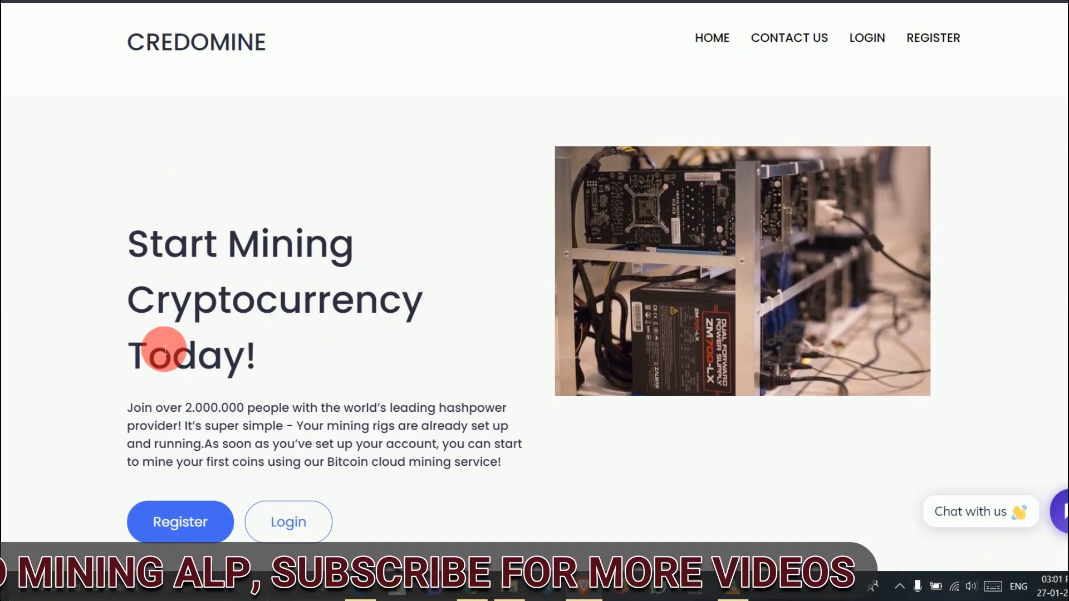
{"action": "mouse_move", "coordinate": [237, 259]}
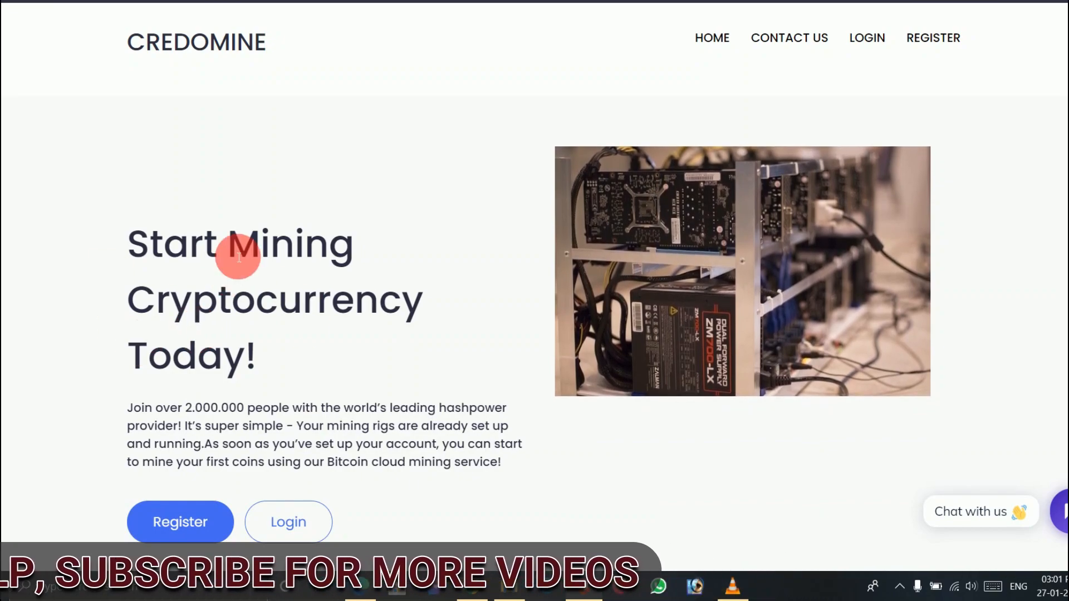
{"action": "mouse_move", "coordinate": [249, 303]}
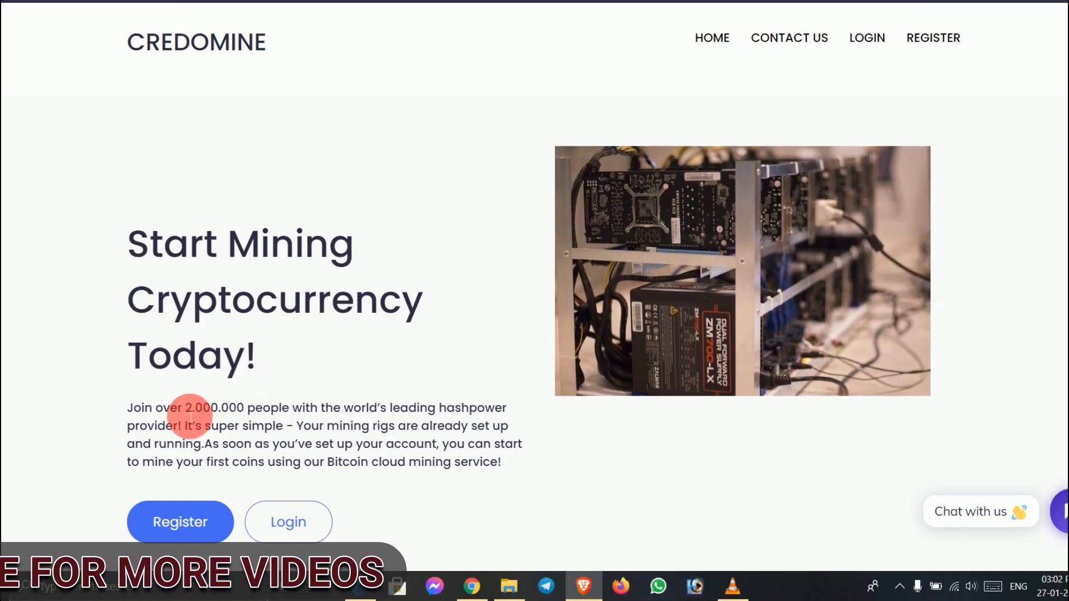
{"action": "mouse_move", "coordinate": [200, 392]}
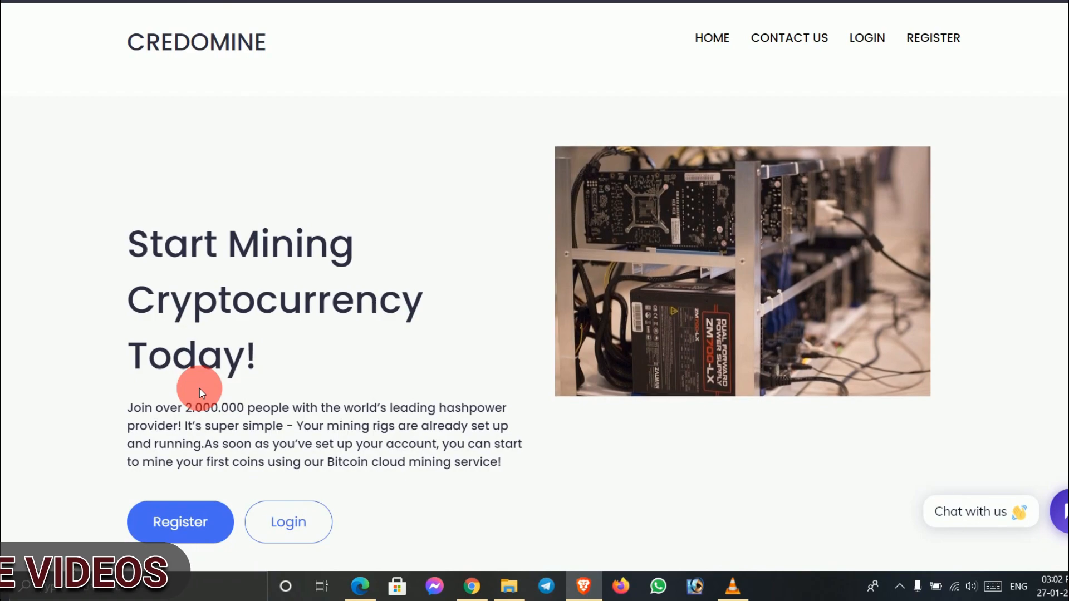
{"action": "scroll", "scroll_direction": "down", "scroll_amount": 3}
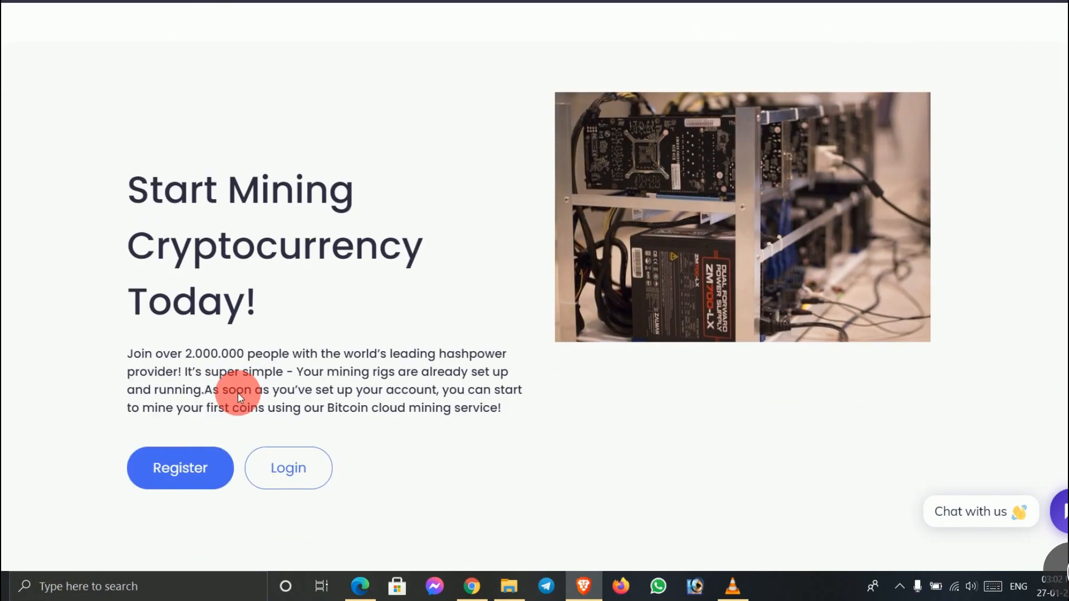
{"action": "scroll", "scroll_direction": "down", "scroll_amount": 3}
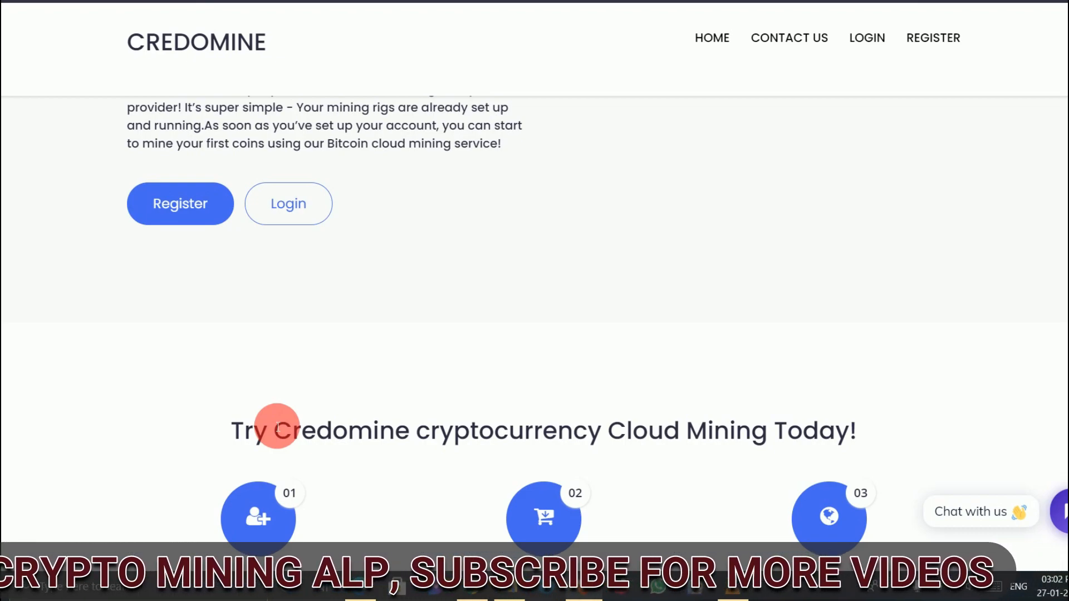
{"action": "mouse_move", "coordinate": [247, 368]}
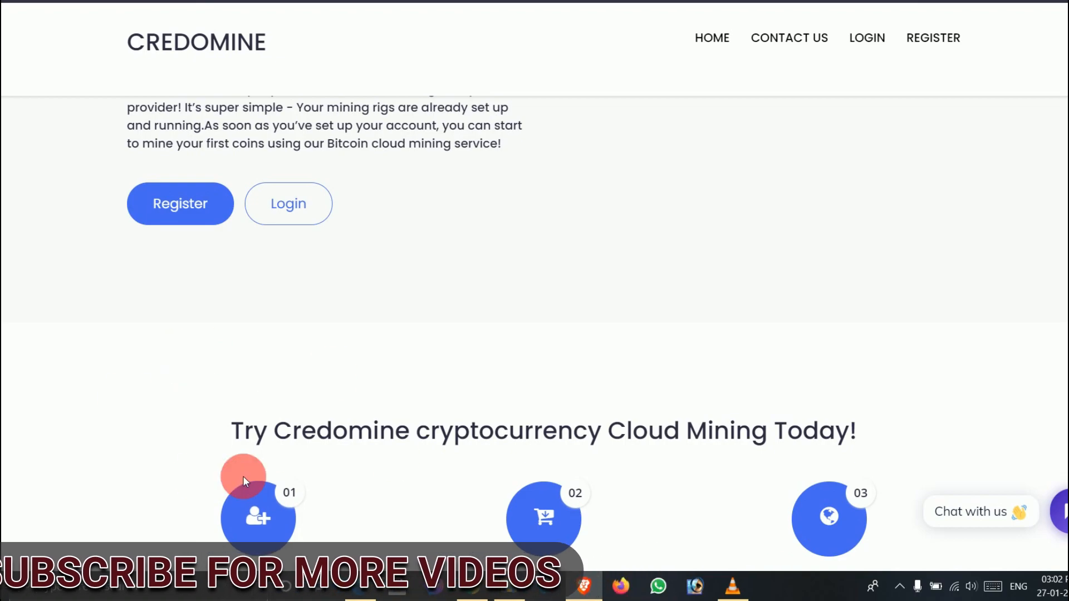
{"action": "mouse_move", "coordinate": [418, 414]}
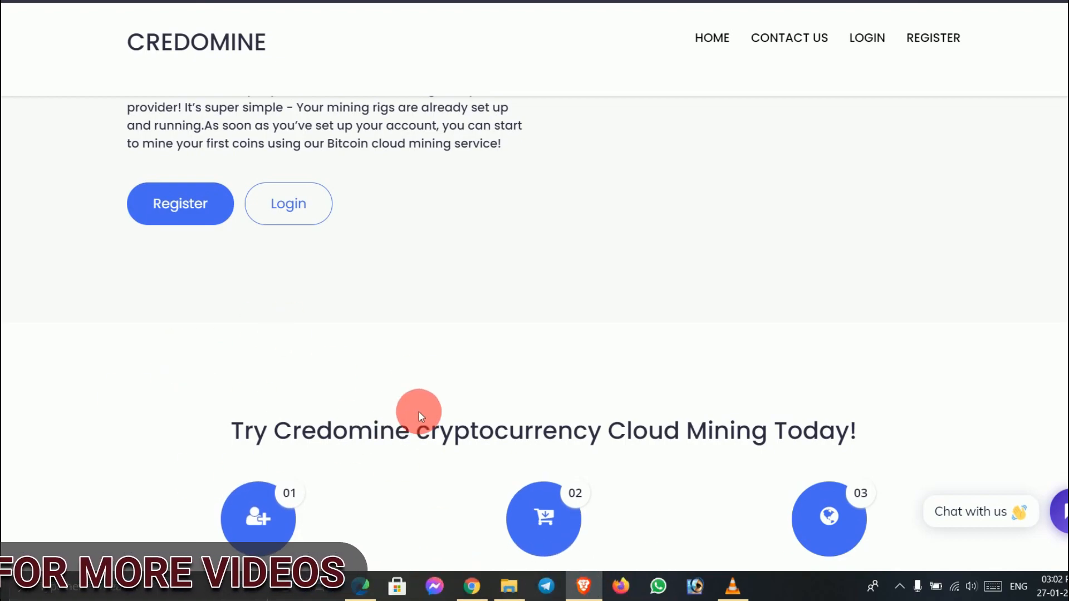
{"action": "scroll", "scroll_direction": "down", "scroll_amount": 3}
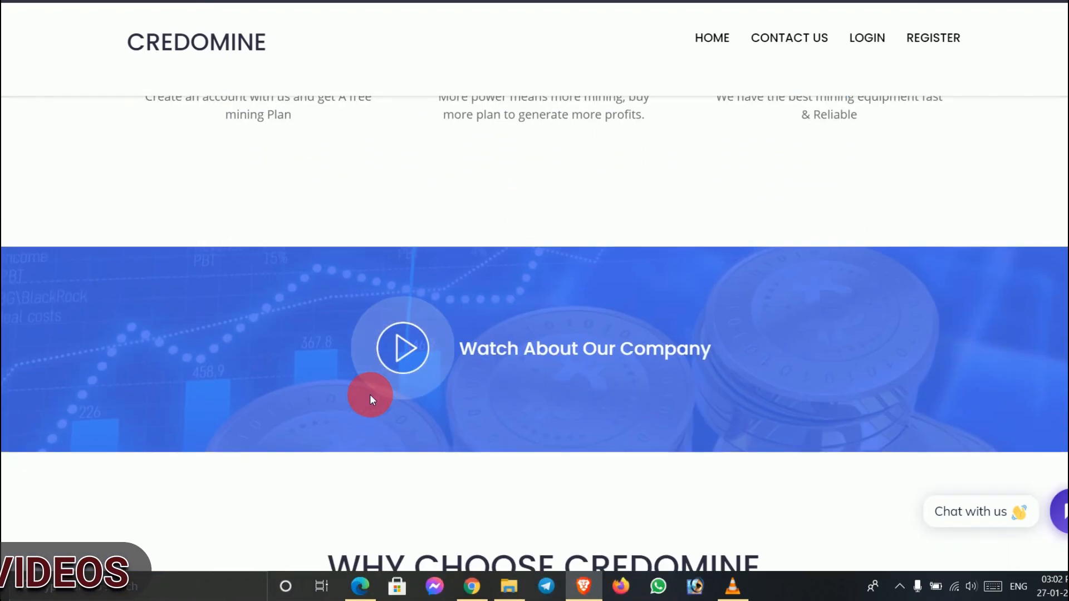
{"action": "scroll", "scroll_direction": "down", "scroll_amount": 3}
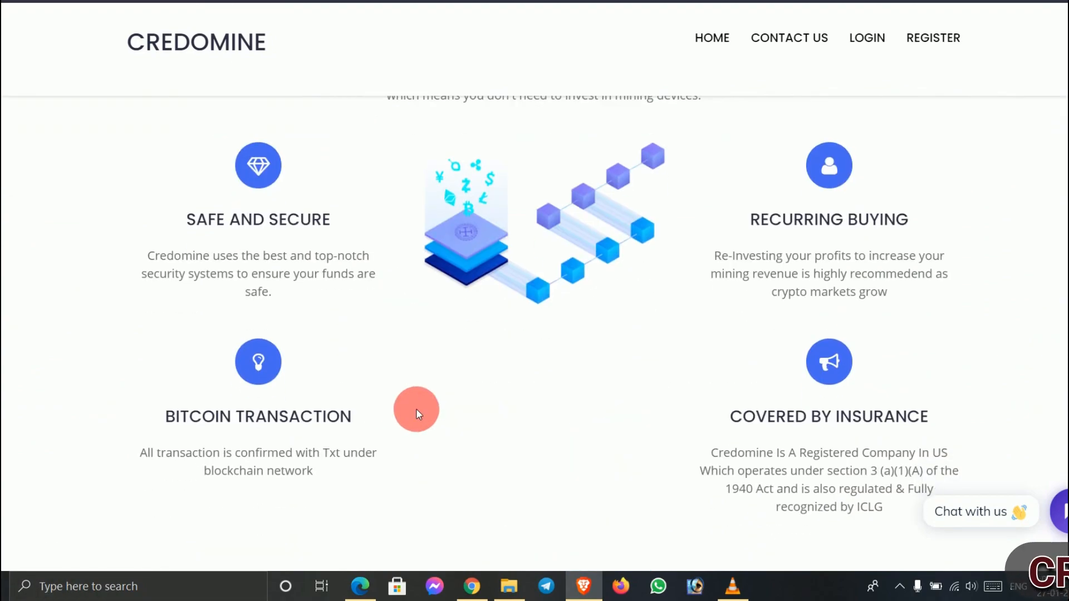
{"action": "scroll", "scroll_direction": "up", "scroll_amount": 3}
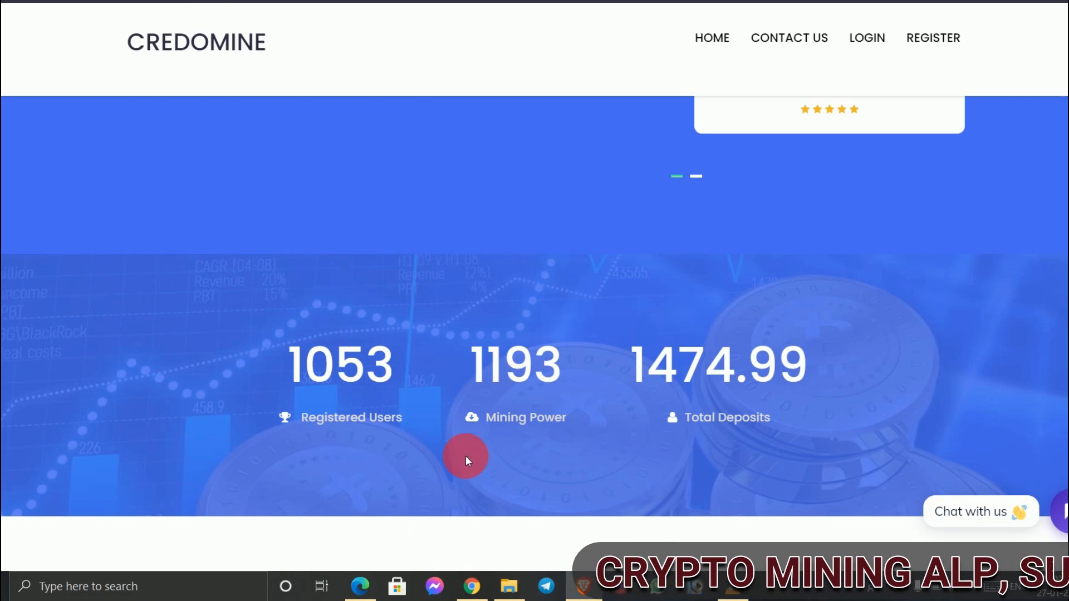
{"action": "scroll", "scroll_direction": "down", "scroll_amount": 3}
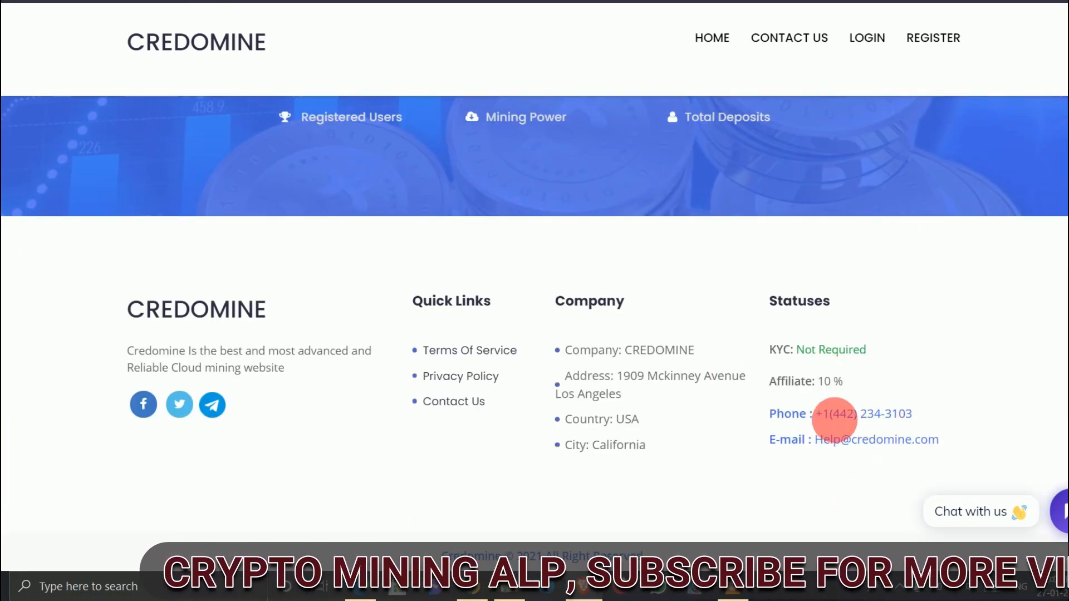
{"action": "mouse_move", "coordinate": [656, 447]}
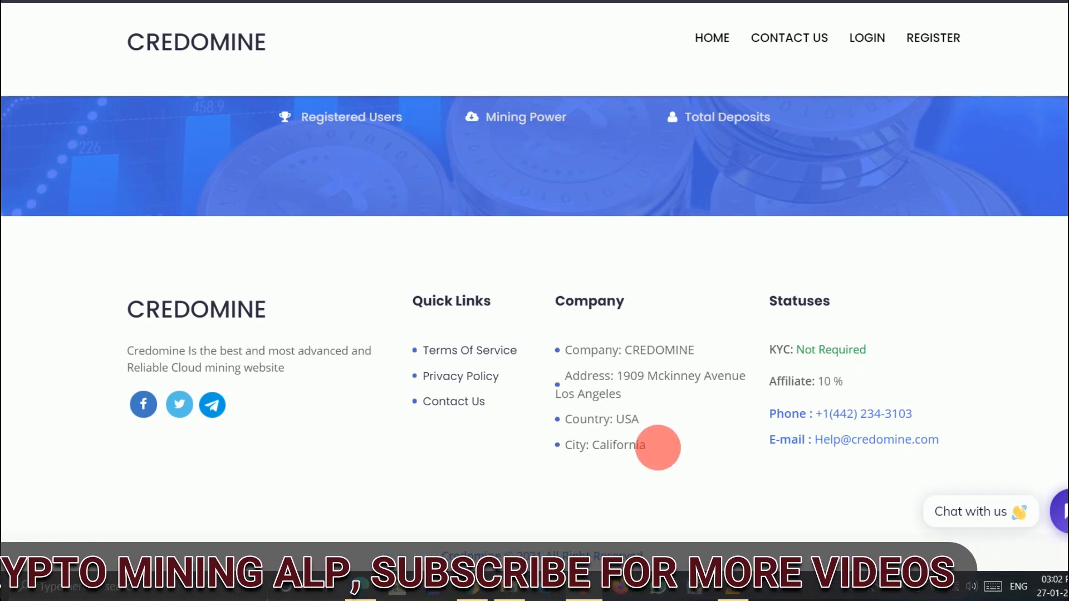
{"action": "mouse_move", "coordinate": [683, 479]}
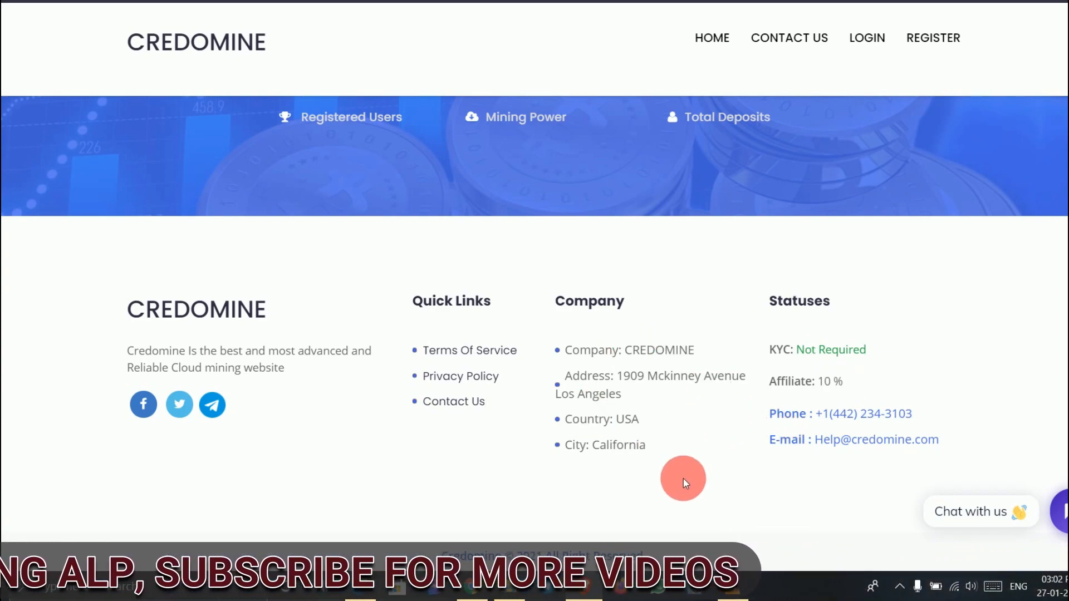
{"action": "mouse_move", "coordinate": [919, 407]}
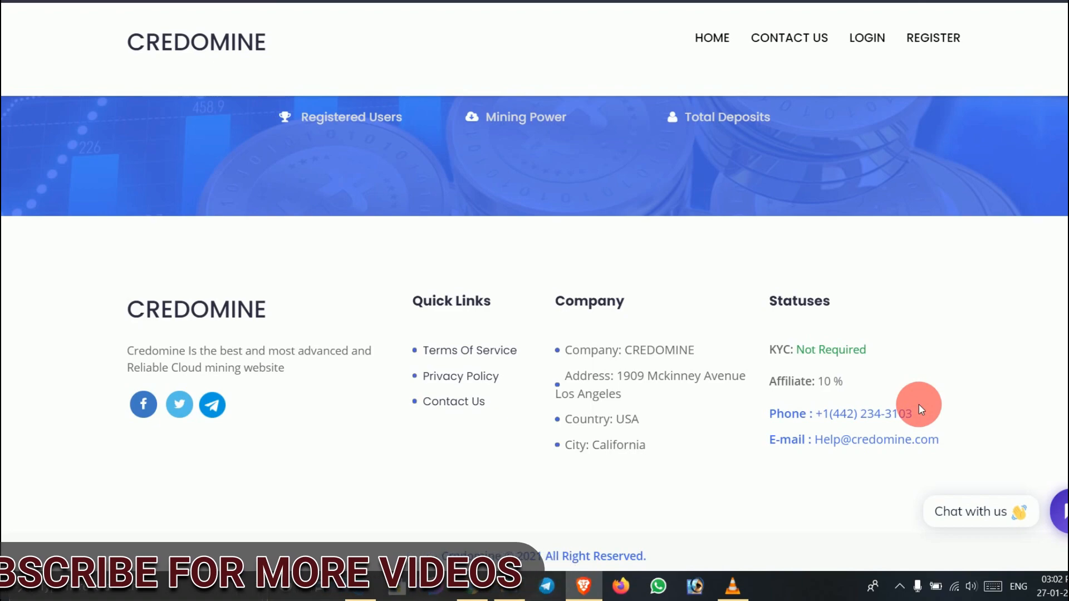
{"action": "mouse_move", "coordinate": [545, 388]}
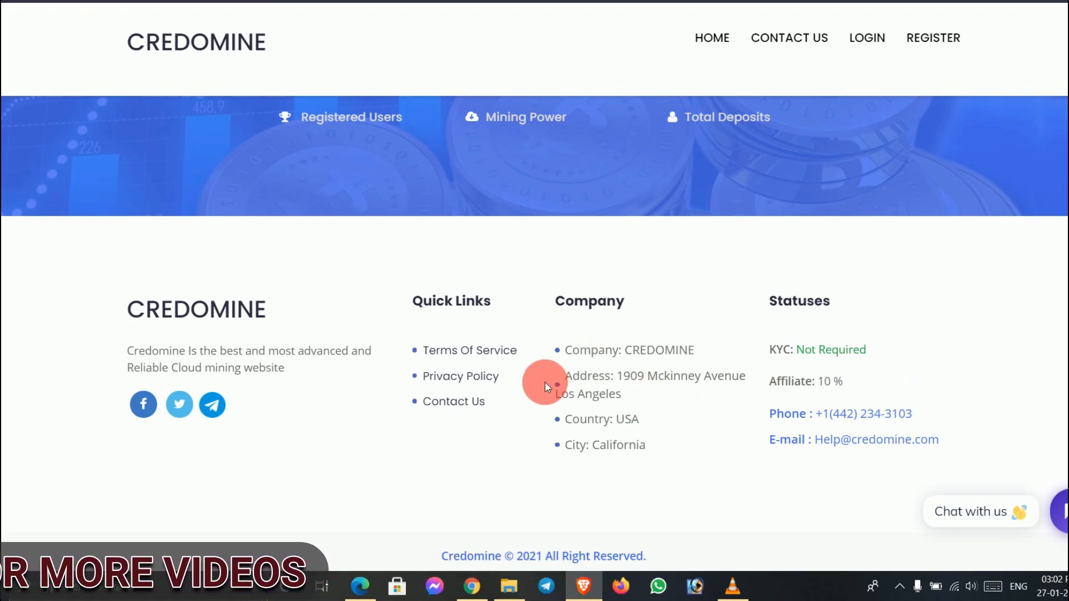
{"action": "mouse_move", "coordinate": [174, 433]}
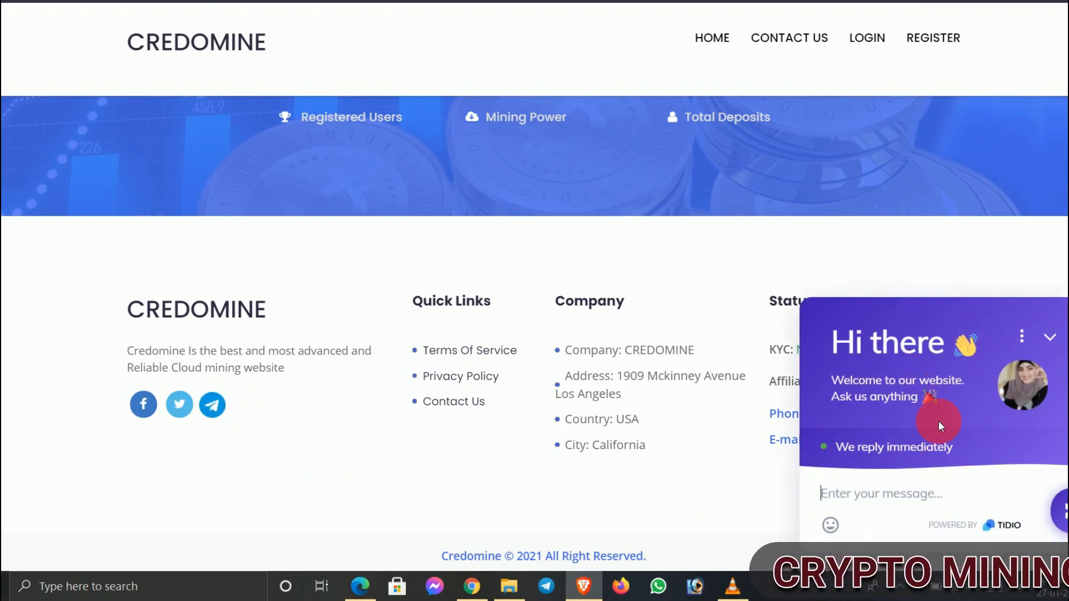
- Scroll the homepage back up to the Bitcoin transaction and insurance features
{"action": "scroll", "scroll_direction": "up", "scroll_amount": 3}
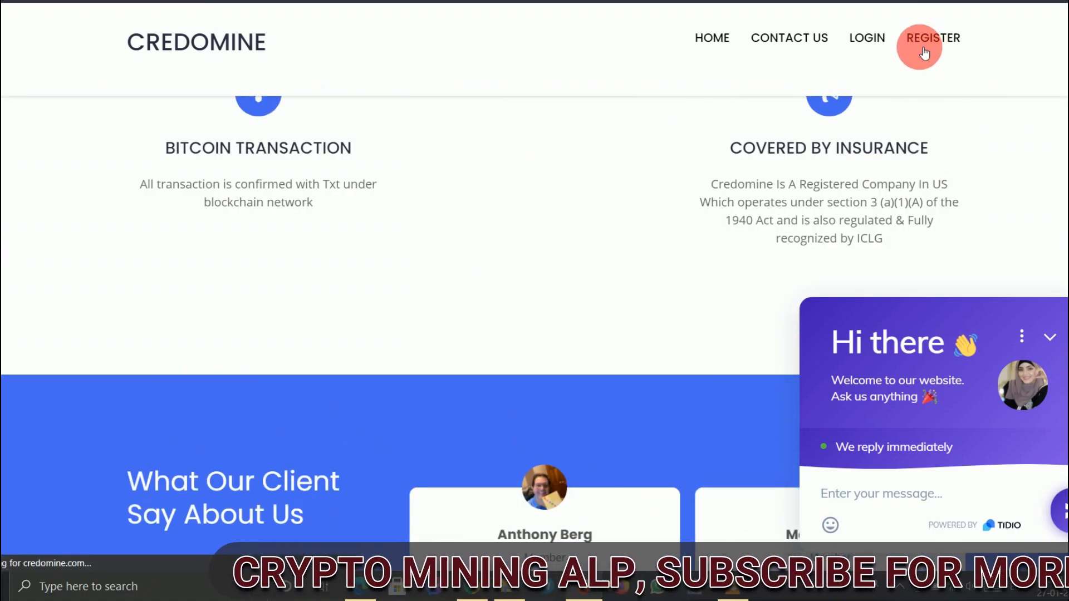
- Go to the login page, tick 'I'm not a robot' and solve the image challenge
{"action": "left_click", "coordinate": [932, 37]}
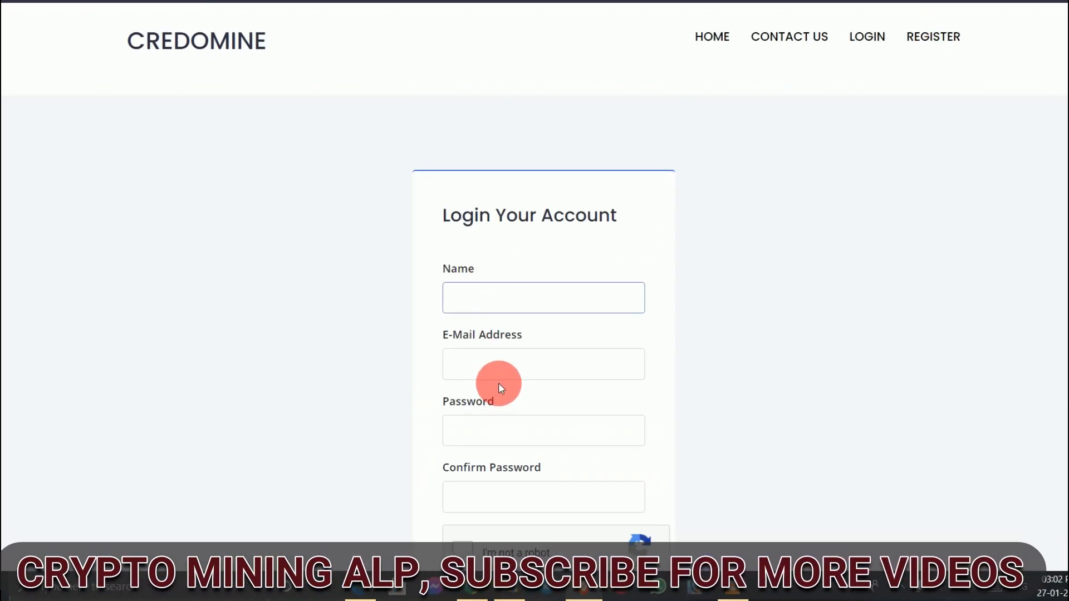
{"action": "scroll", "scroll_direction": "down", "scroll_amount": 3}
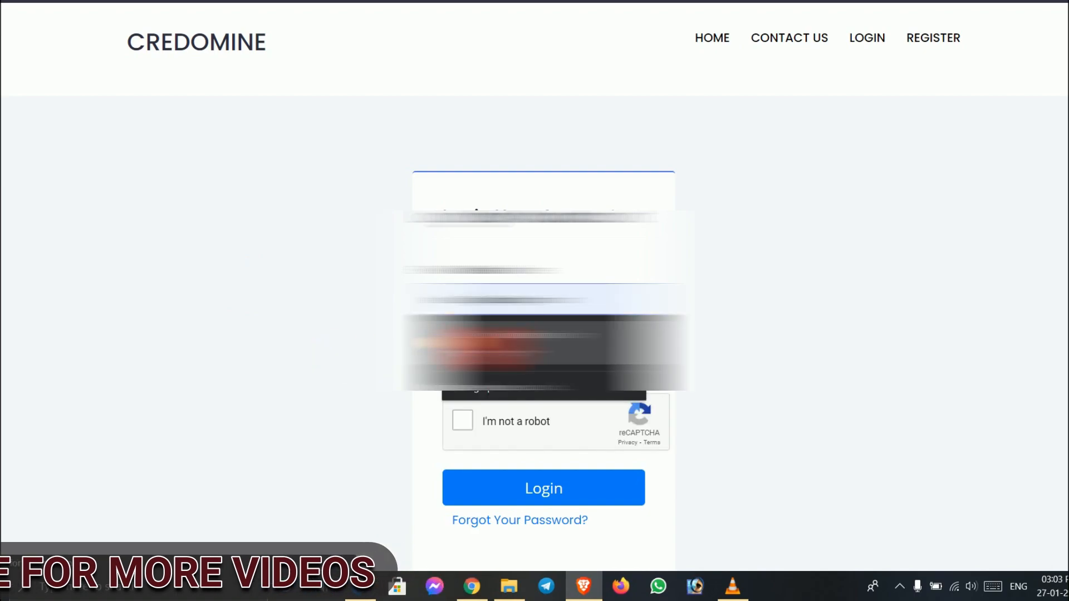
{"action": "left_click", "coordinate": [462, 420]}
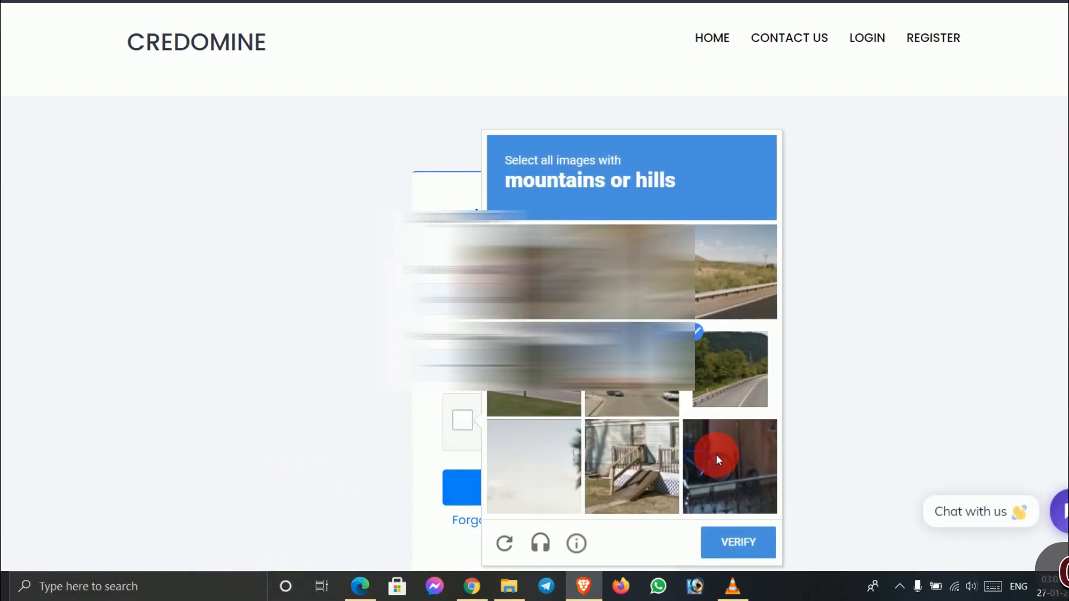
{"action": "left_click", "coordinate": [716, 461]}
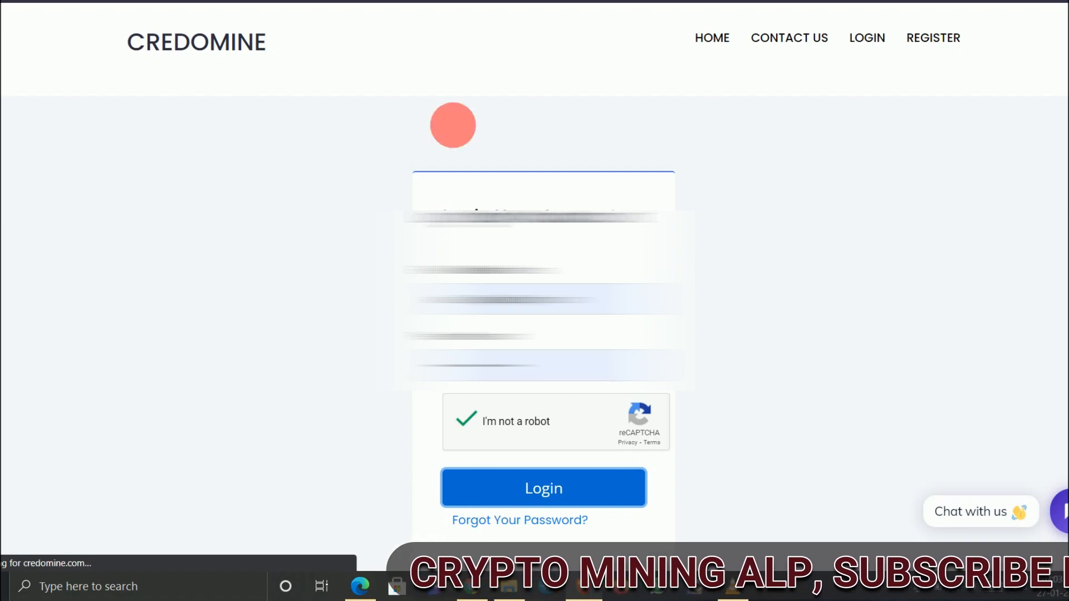
- Log in and scroll the dashboard: 0.00000065 BTC balance, 10 TH/s power, Starter Plan earning
{"action": "left_click", "coordinate": [543, 488]}
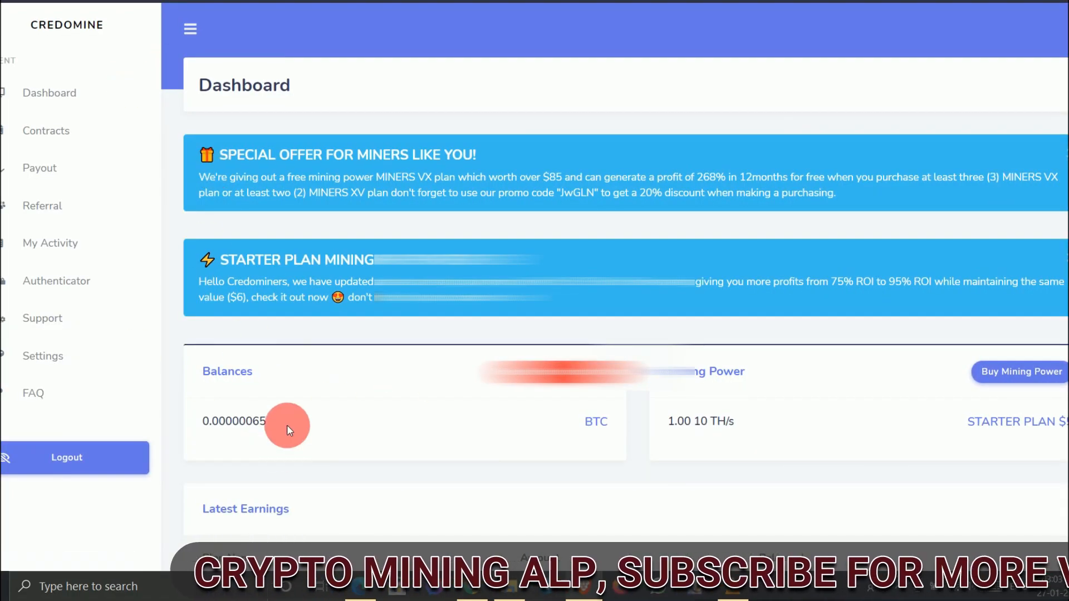
{"action": "scroll", "scroll_direction": "down", "scroll_amount": 3}
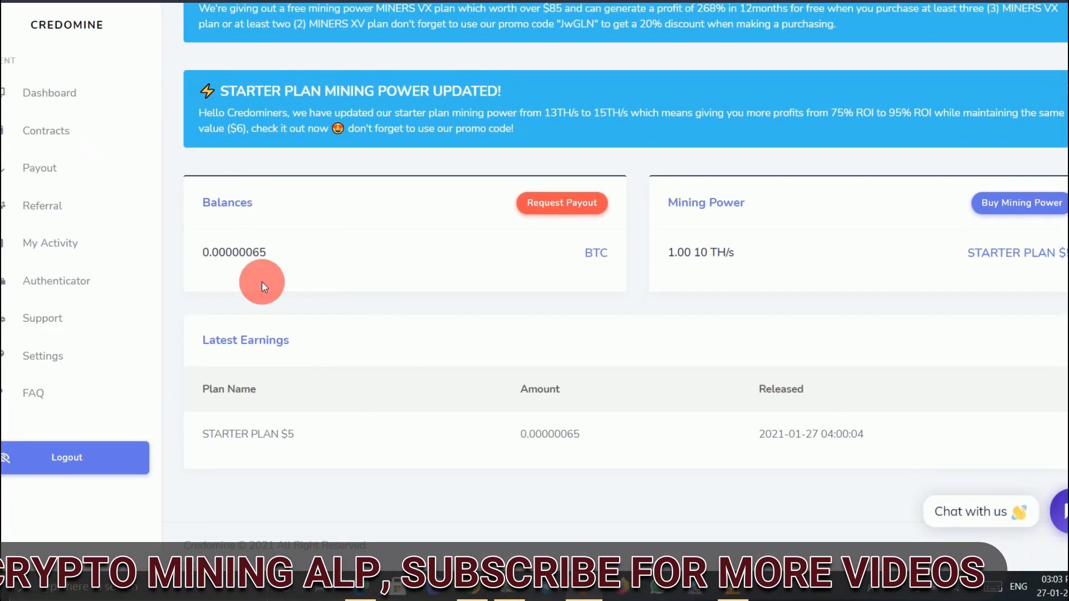
{"action": "mouse_move", "coordinate": [347, 255]}
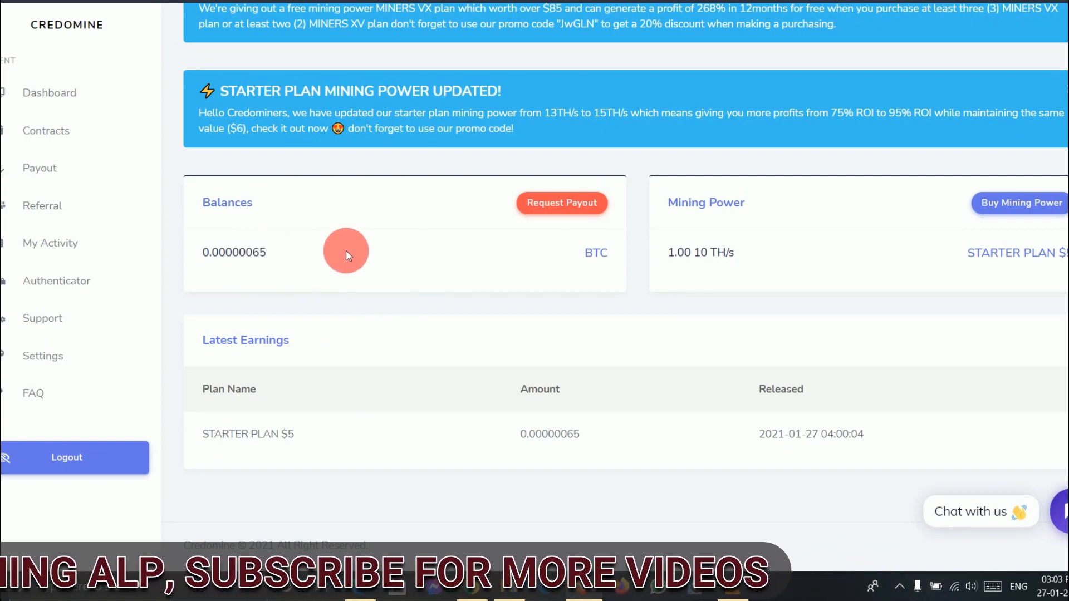
{"action": "mouse_move", "coordinate": [309, 258]}
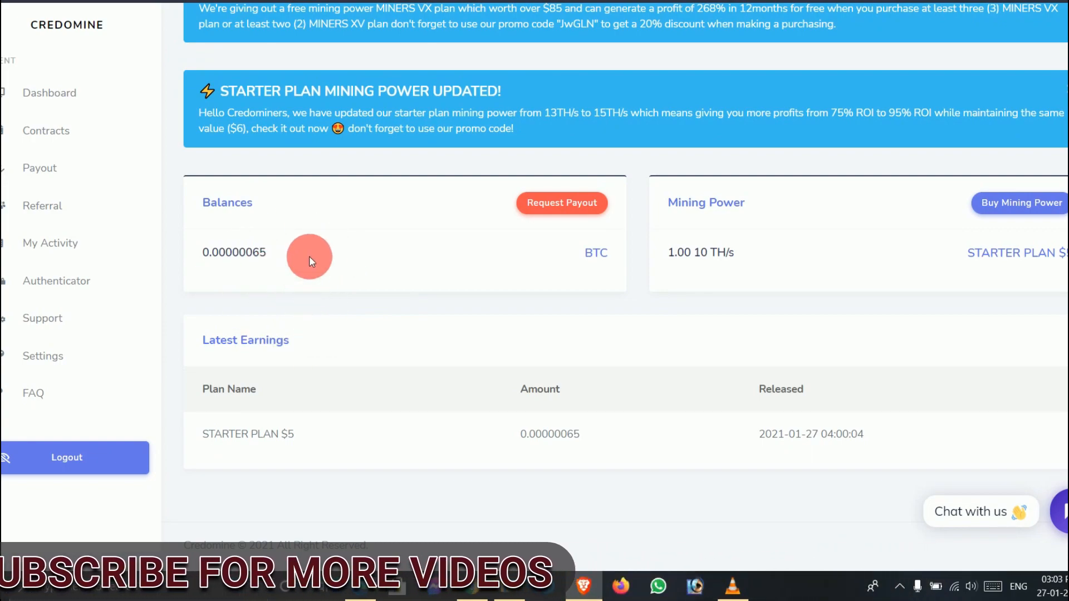
{"action": "mouse_move", "coordinate": [271, 461]}
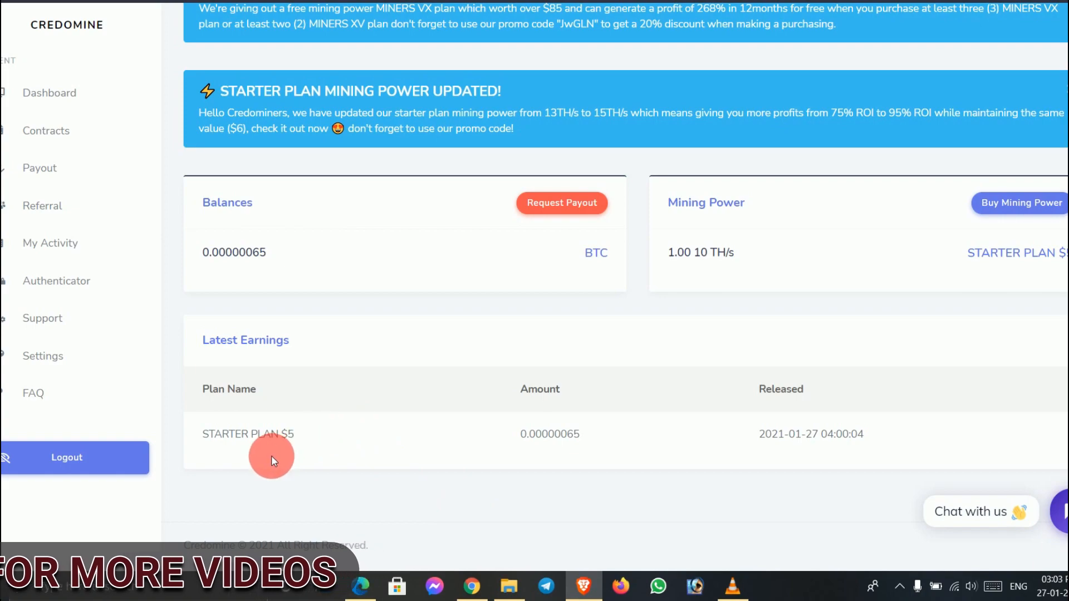
{"action": "mouse_move", "coordinate": [321, 443]}
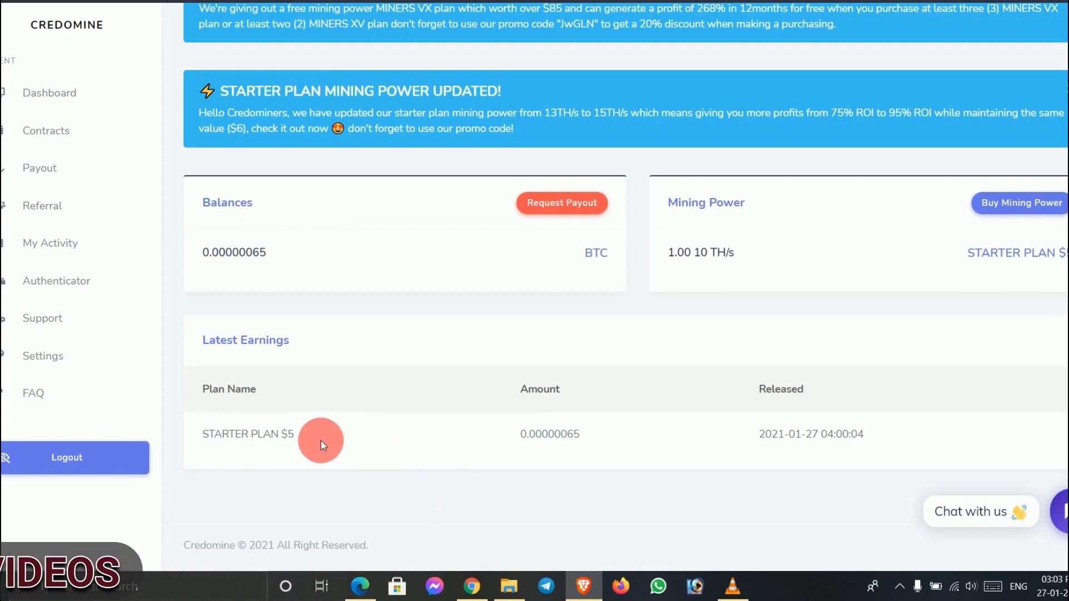
{"action": "mouse_move", "coordinate": [547, 441]}
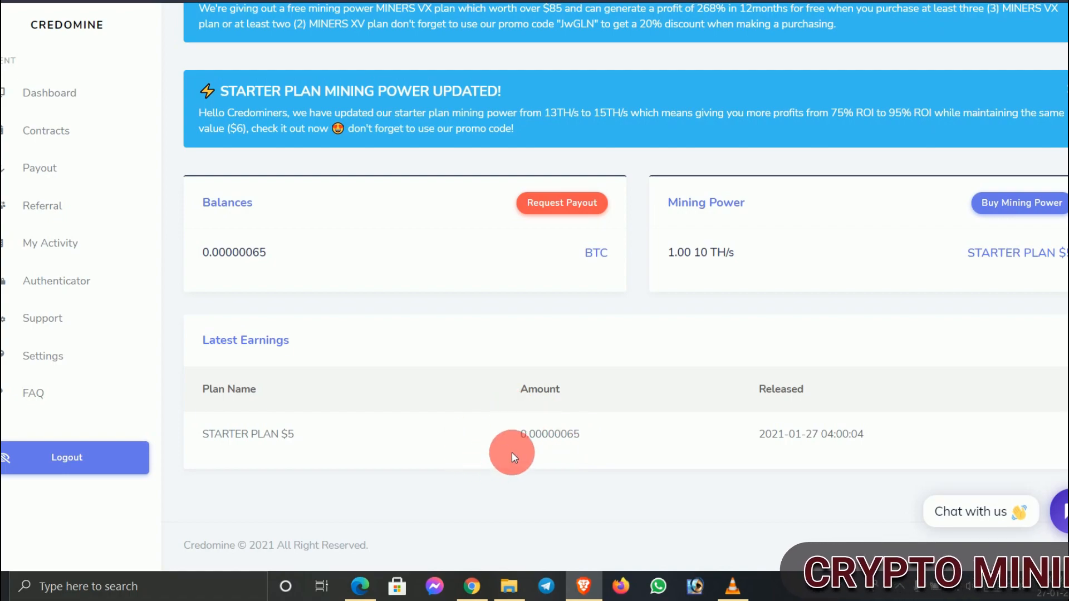
{"action": "mouse_move", "coordinate": [358, 457]}
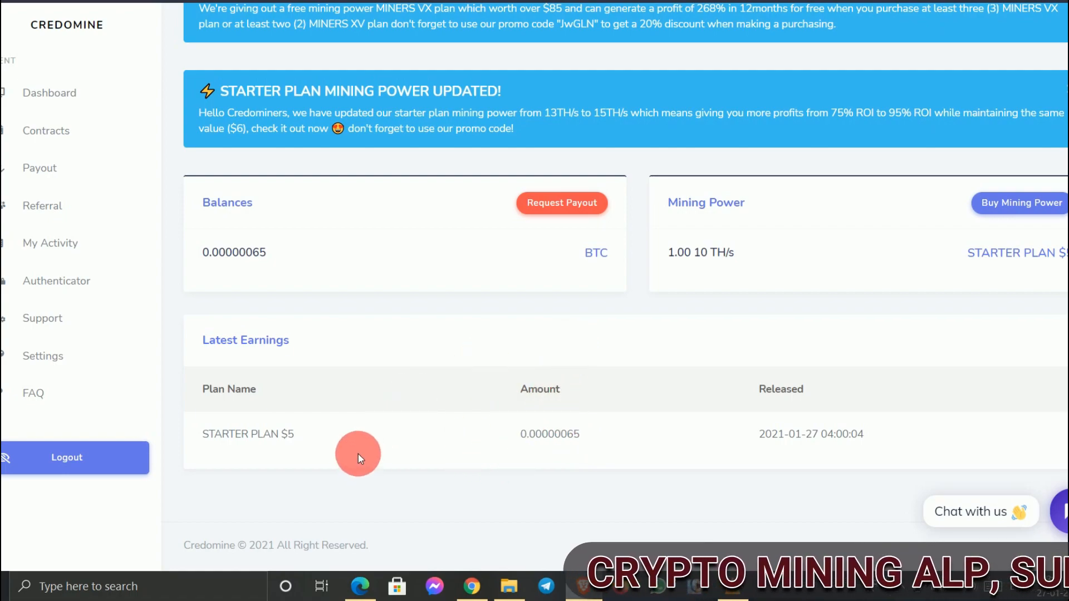
{"action": "mouse_move", "coordinate": [677, 268]}
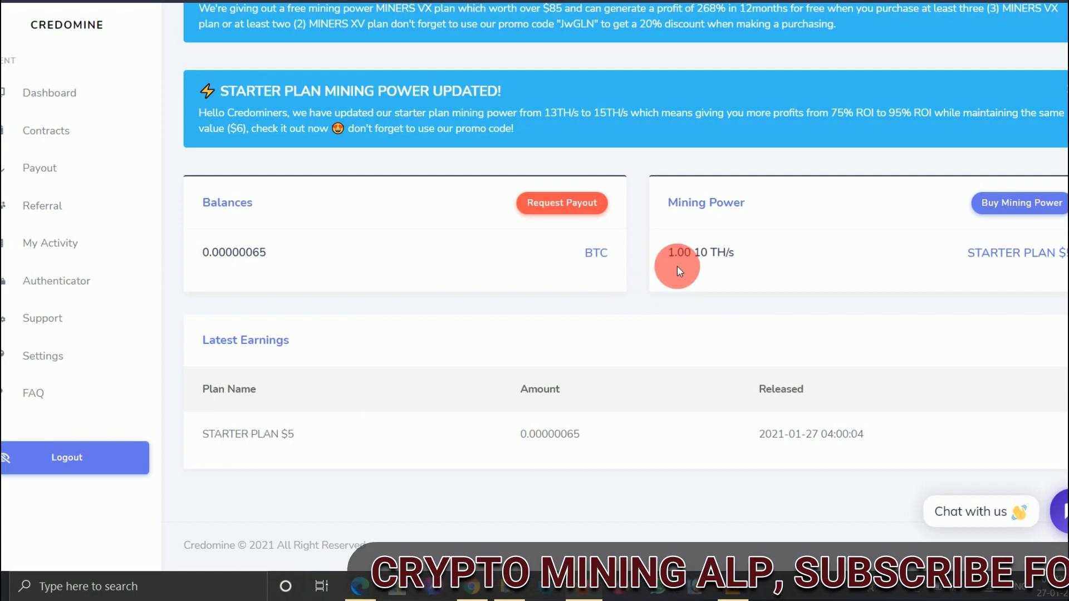
{"action": "scroll", "scroll_direction": "up", "scroll_amount": 3}
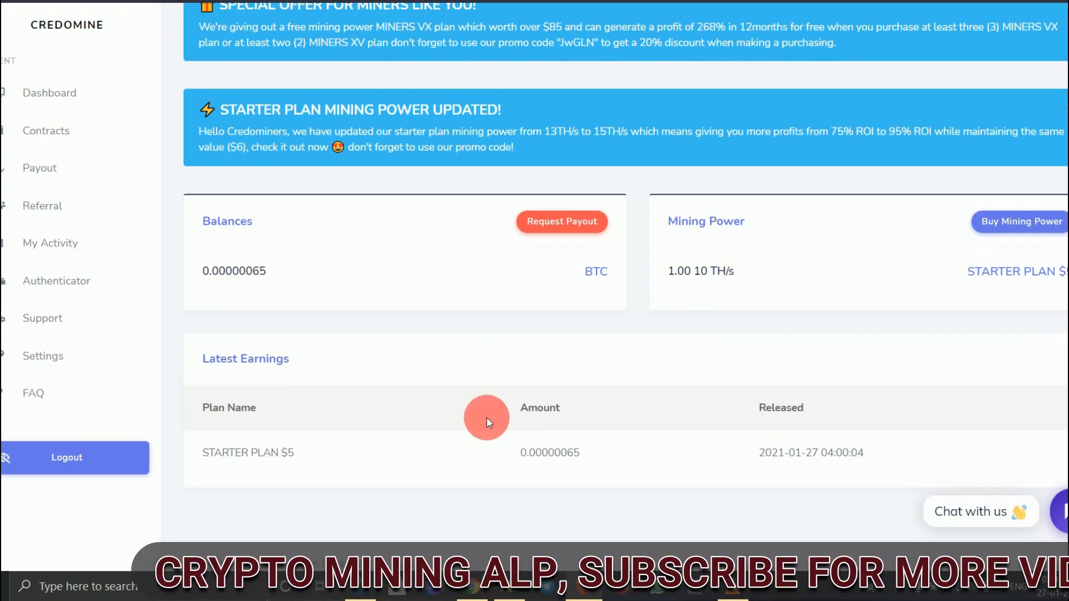
{"action": "mouse_move", "coordinate": [647, 461]}
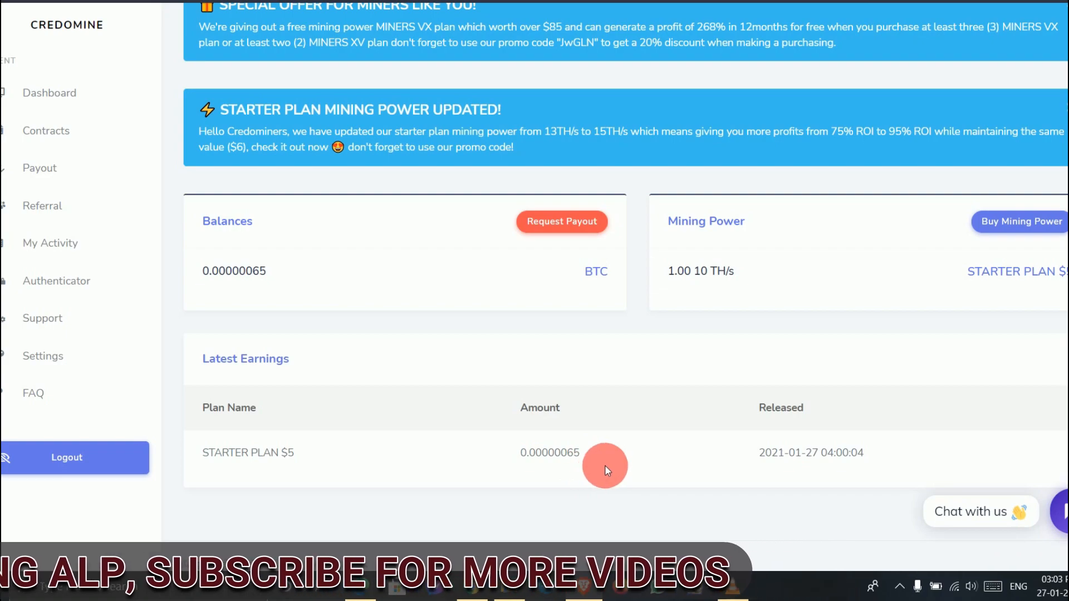
{"action": "scroll", "scroll_direction": "up", "scroll_amount": 3}
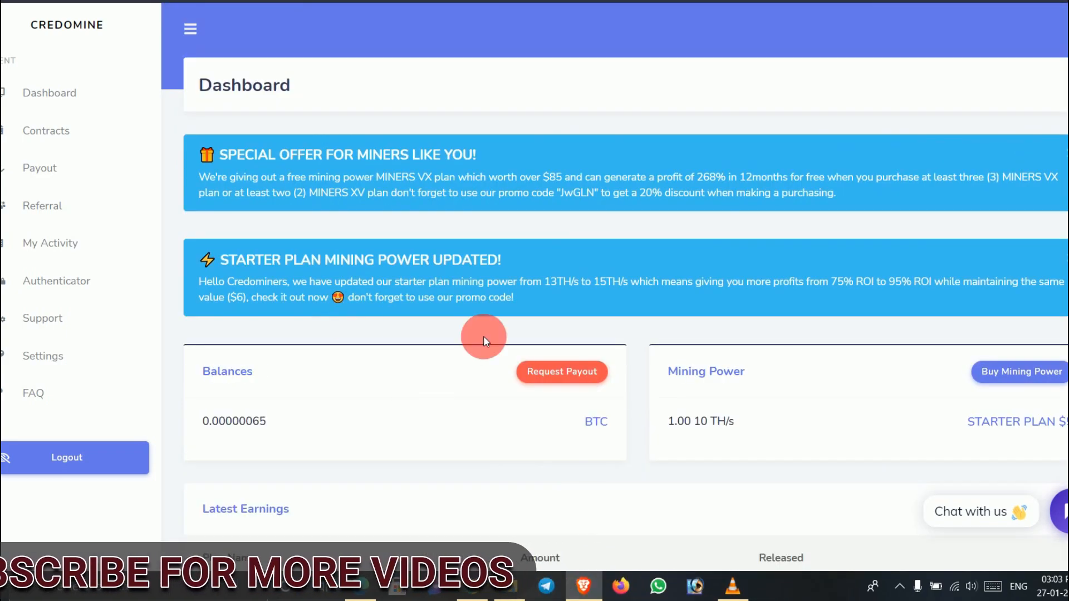
{"action": "mouse_move", "coordinate": [566, 266]}
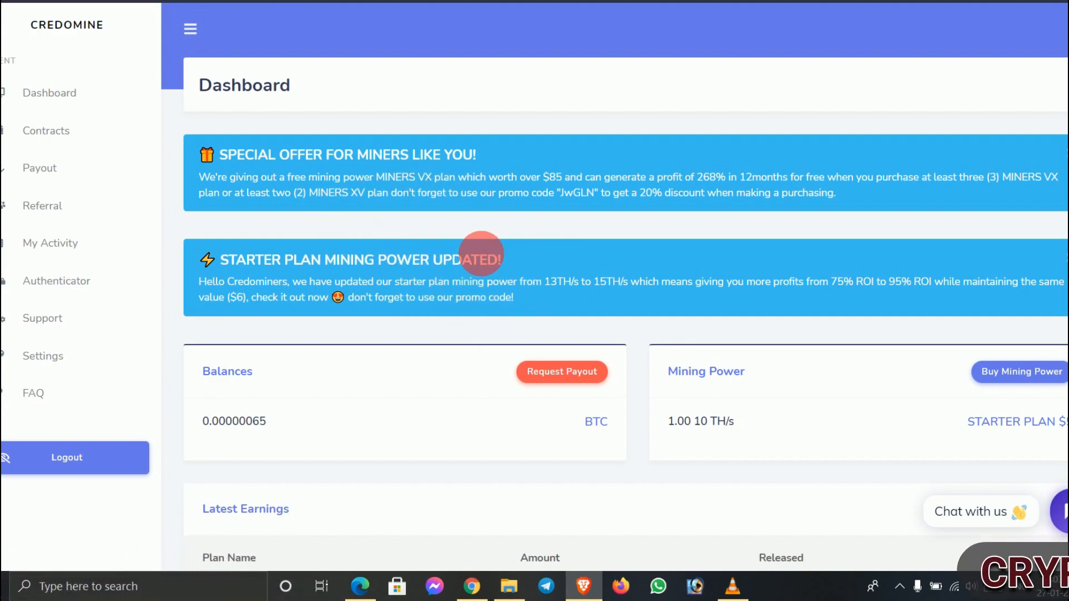
{"action": "mouse_move", "coordinate": [430, 276]}
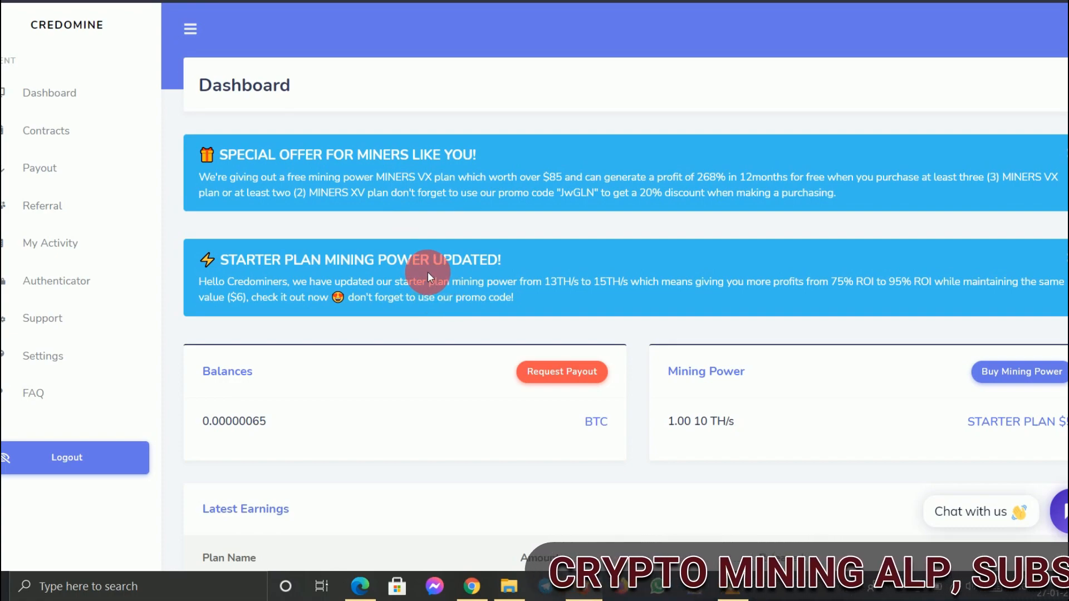
{"action": "mouse_move", "coordinate": [401, 398]}
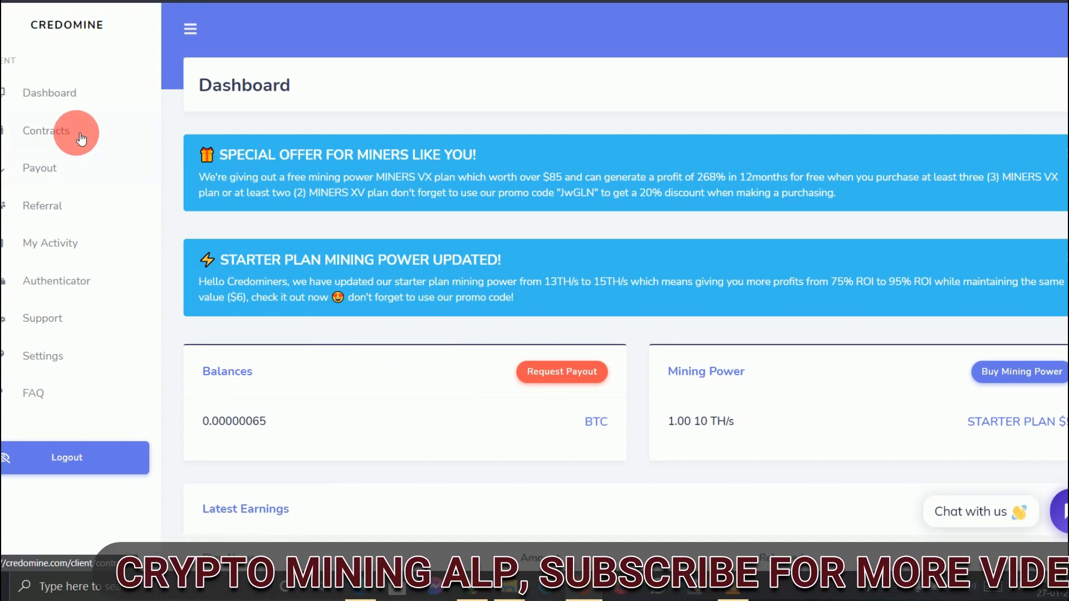
- Open Contracts, toggle the STARTER PLAN details, and scroll to the ongoing Starter Plan contract
{"action": "left_click", "coordinate": [1021, 372]}
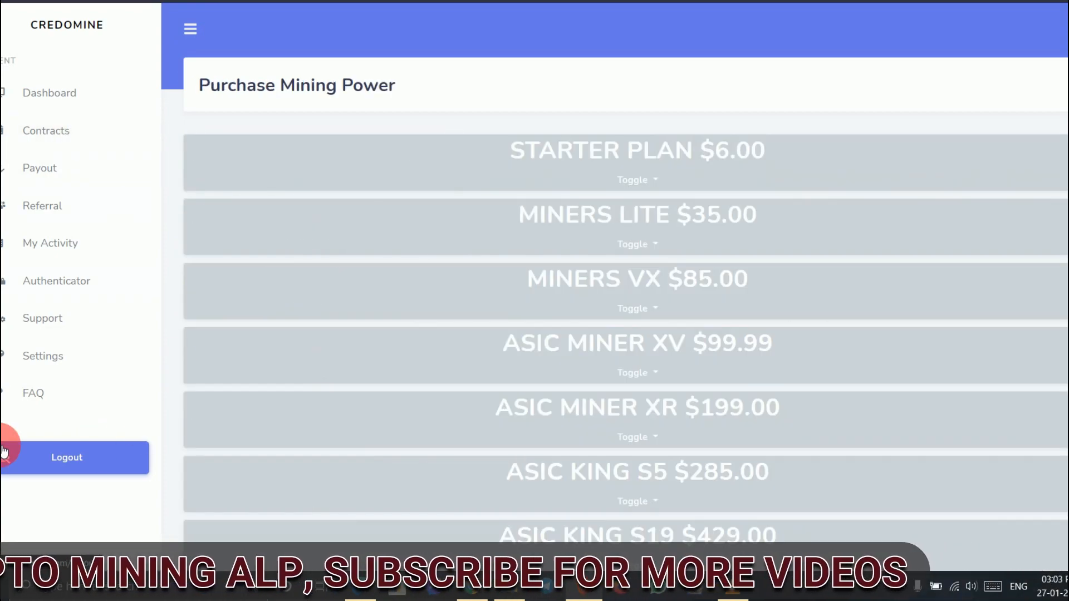
{"action": "left_click", "coordinate": [635, 180]}
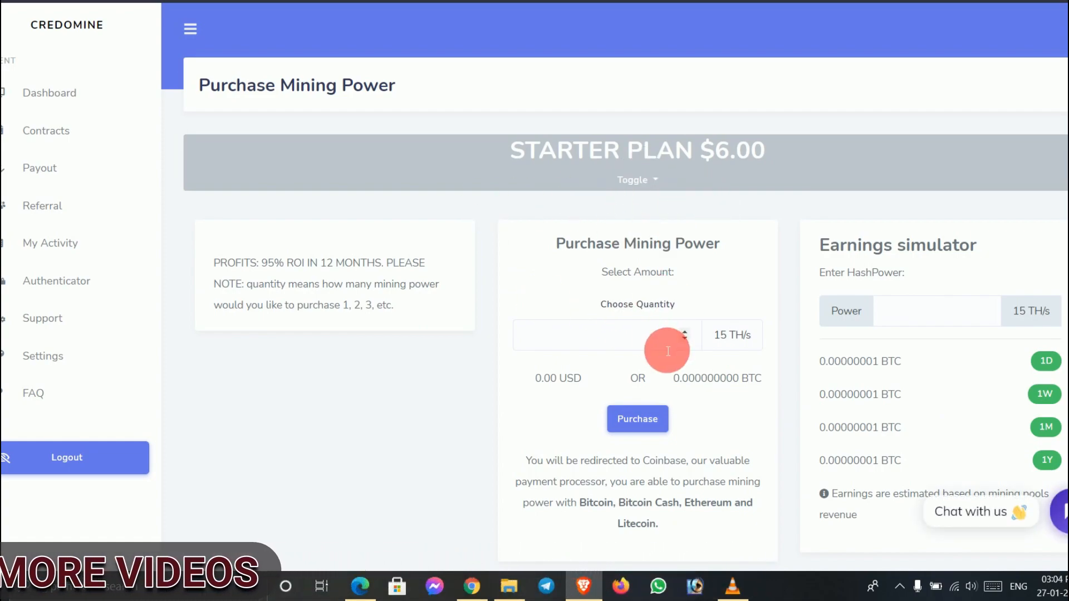
{"action": "mouse_move", "coordinate": [534, 443]}
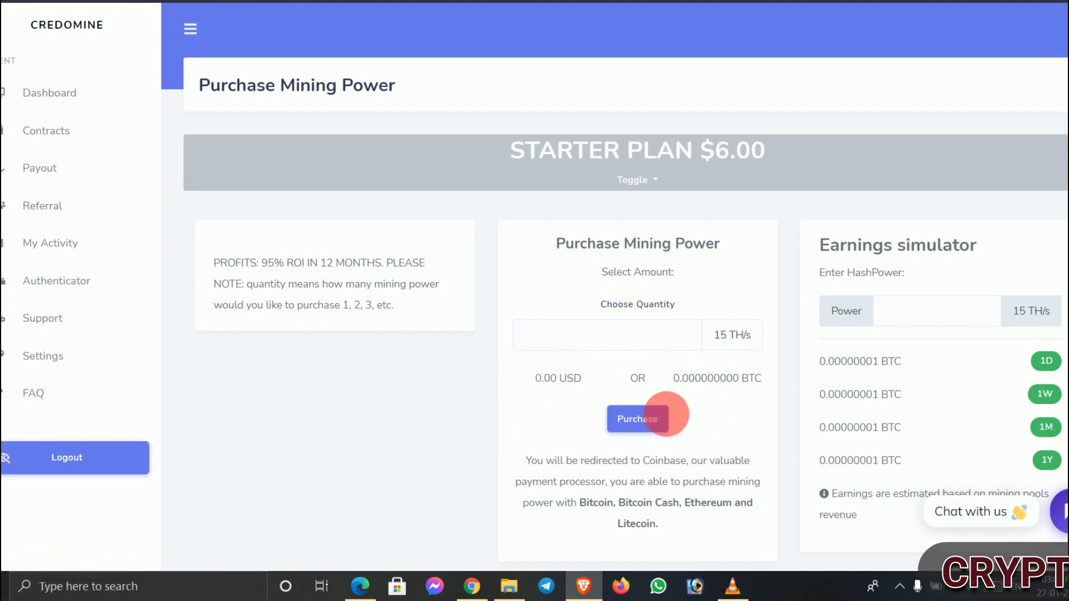
{"action": "left_click", "coordinate": [636, 179]}
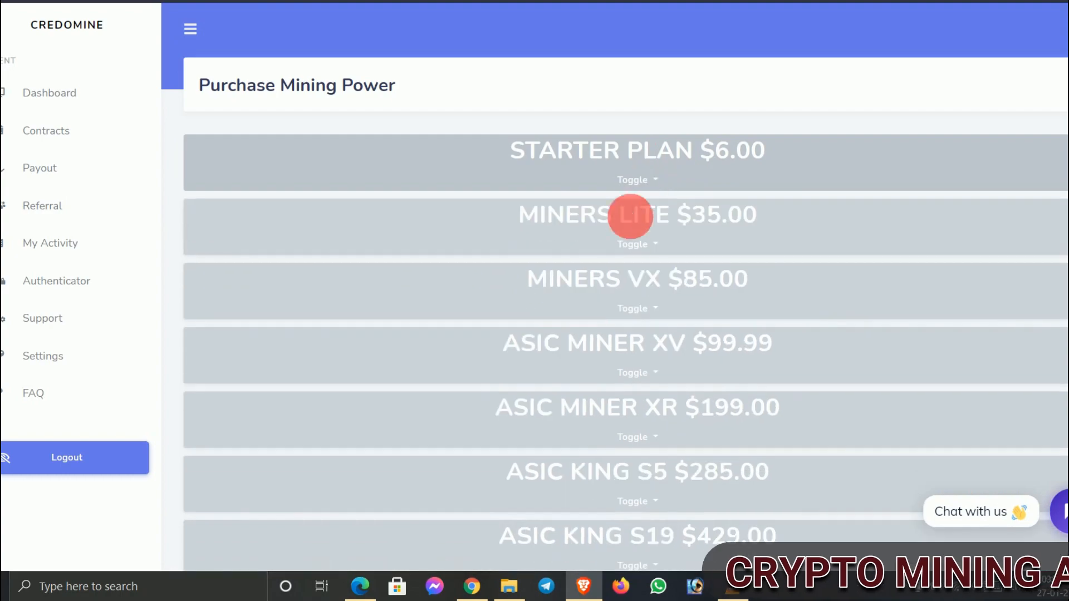
{"action": "mouse_move", "coordinate": [614, 317]}
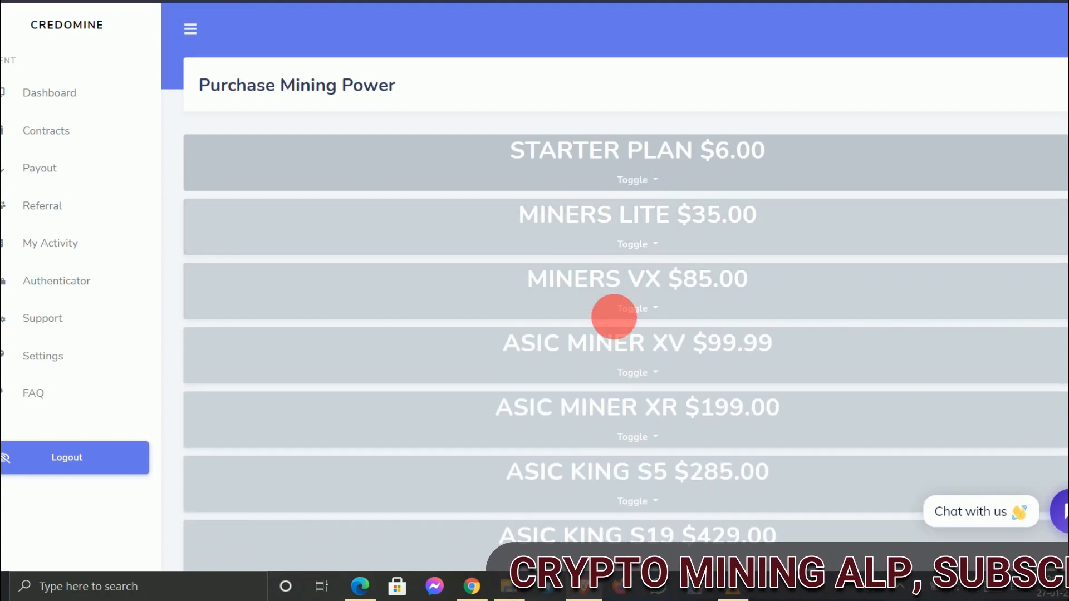
{"action": "scroll", "scroll_direction": "down", "scroll_amount": 3}
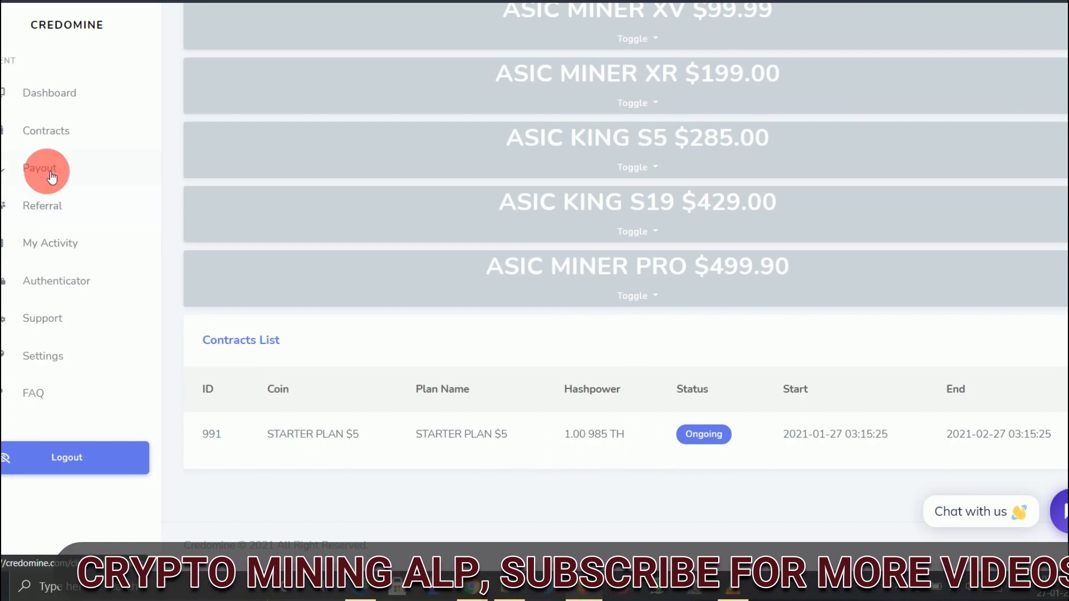
- Open Request a Payout and scroll through the minimum withdrawals and commissions and back
{"action": "left_click", "coordinate": [40, 168]}
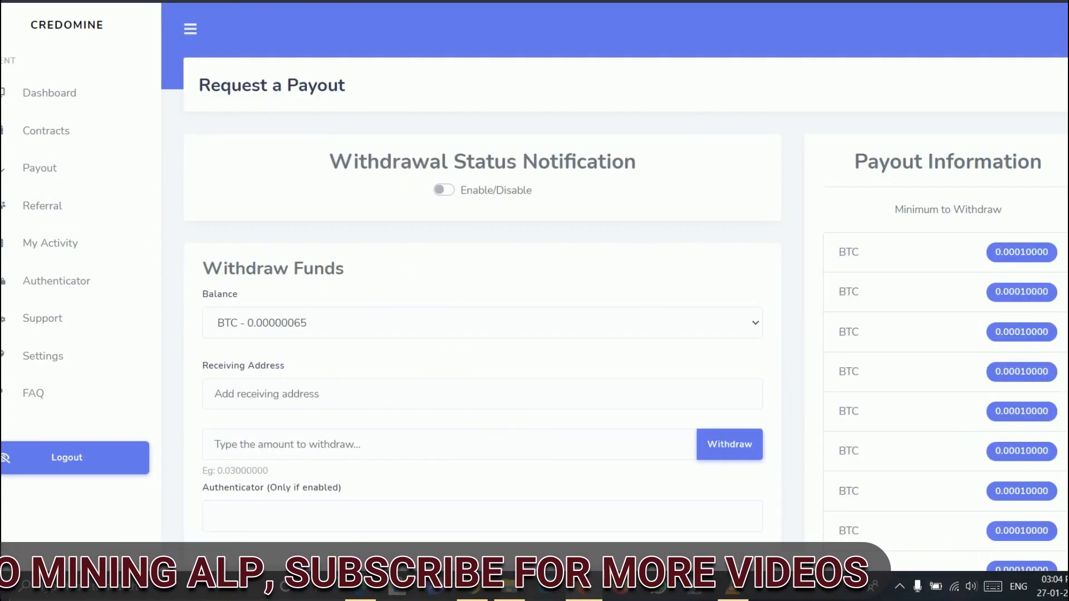
{"action": "scroll", "scroll_direction": "down", "scroll_amount": 3}
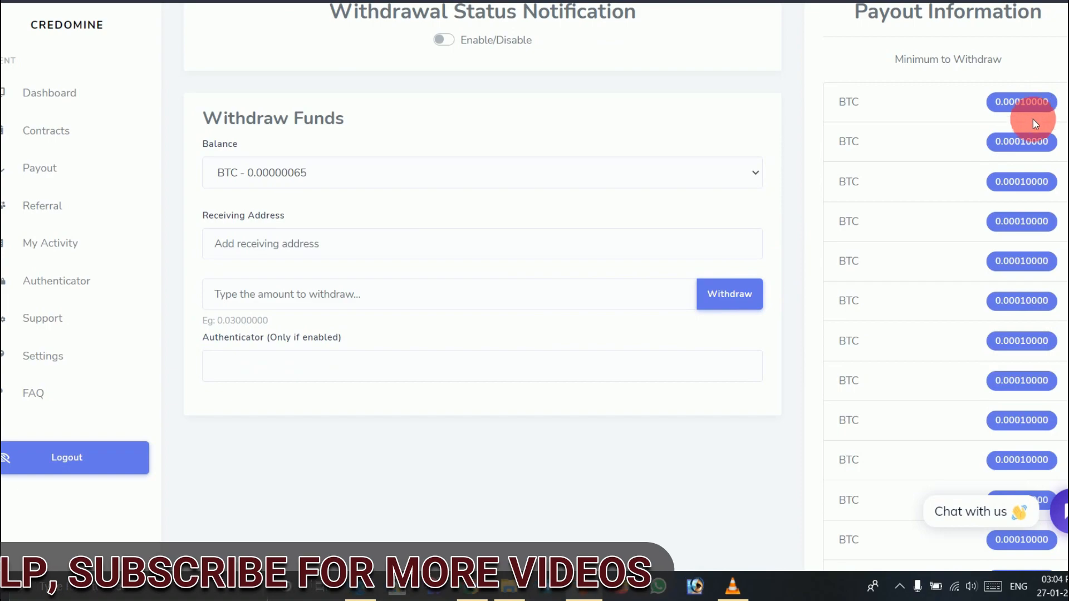
{"action": "mouse_move", "coordinate": [964, 292]}
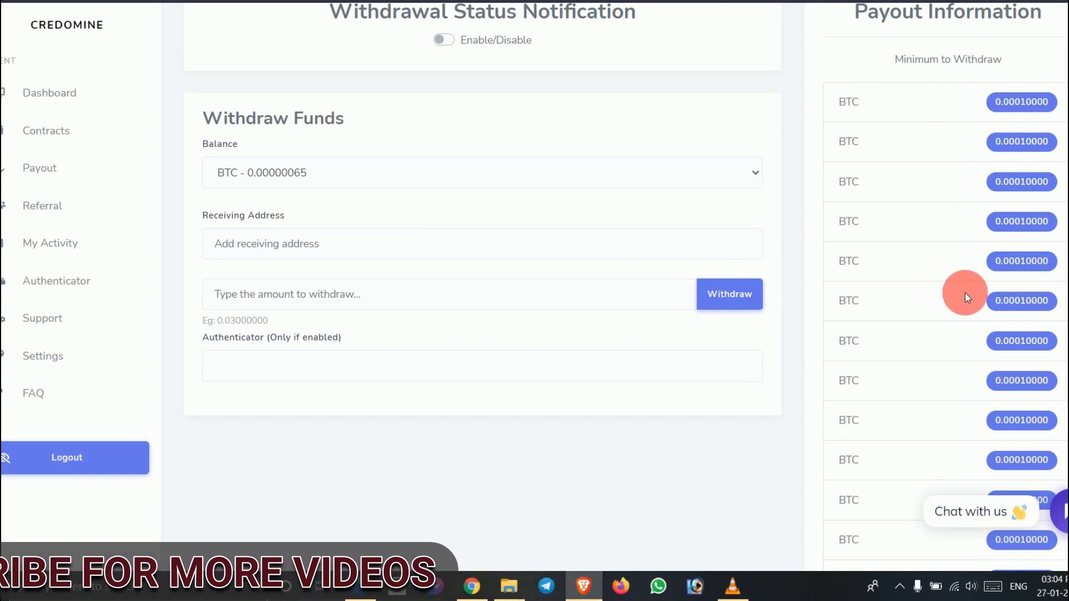
{"action": "scroll", "scroll_direction": "down", "scroll_amount": 3}
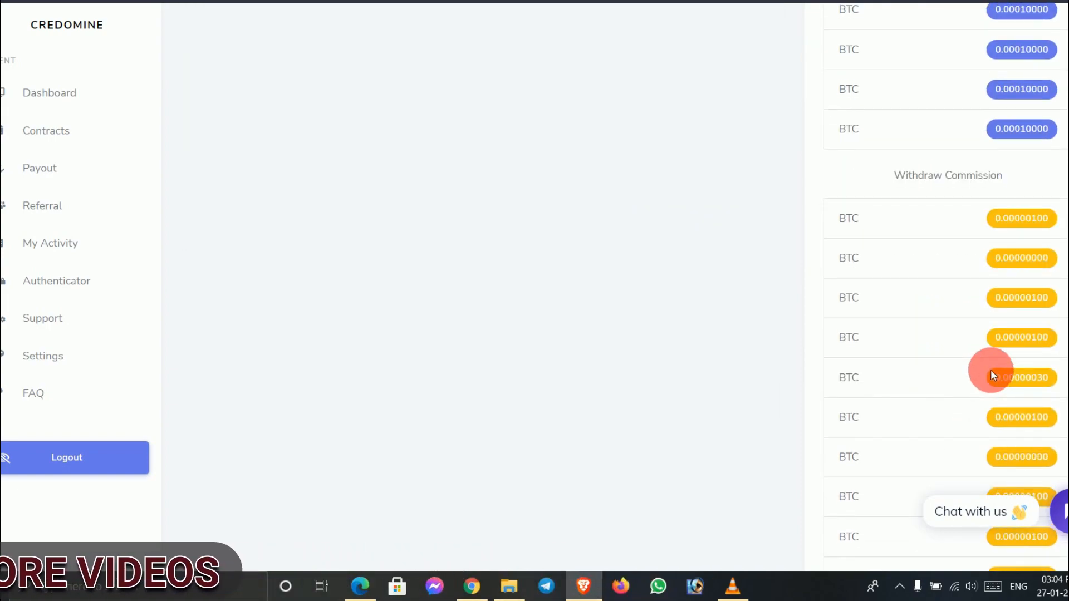
{"action": "mouse_move", "coordinate": [912, 267]}
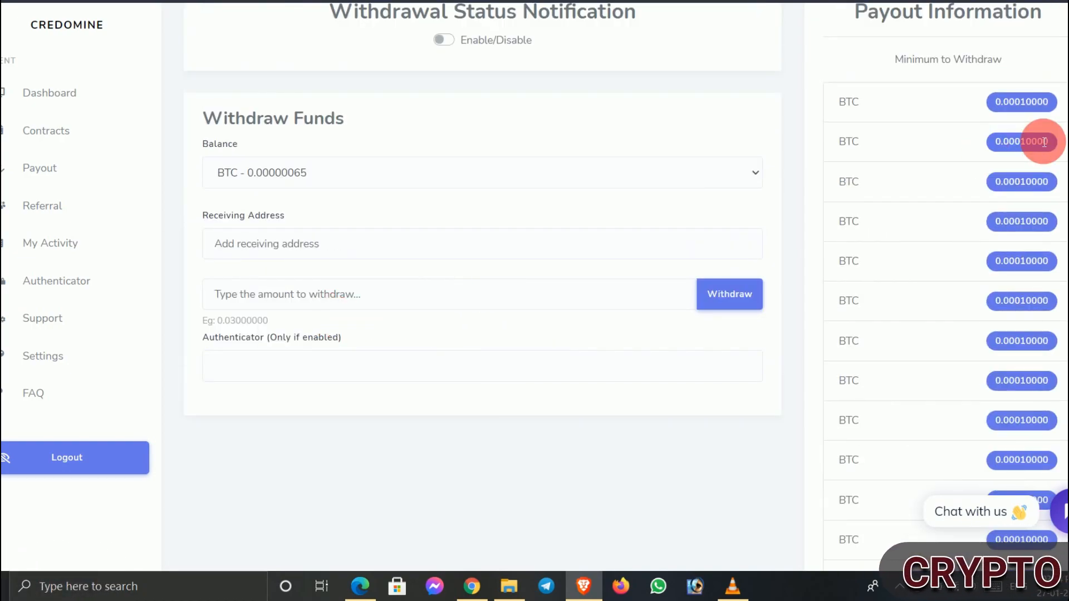
{"action": "mouse_move", "coordinate": [1021, 102]}
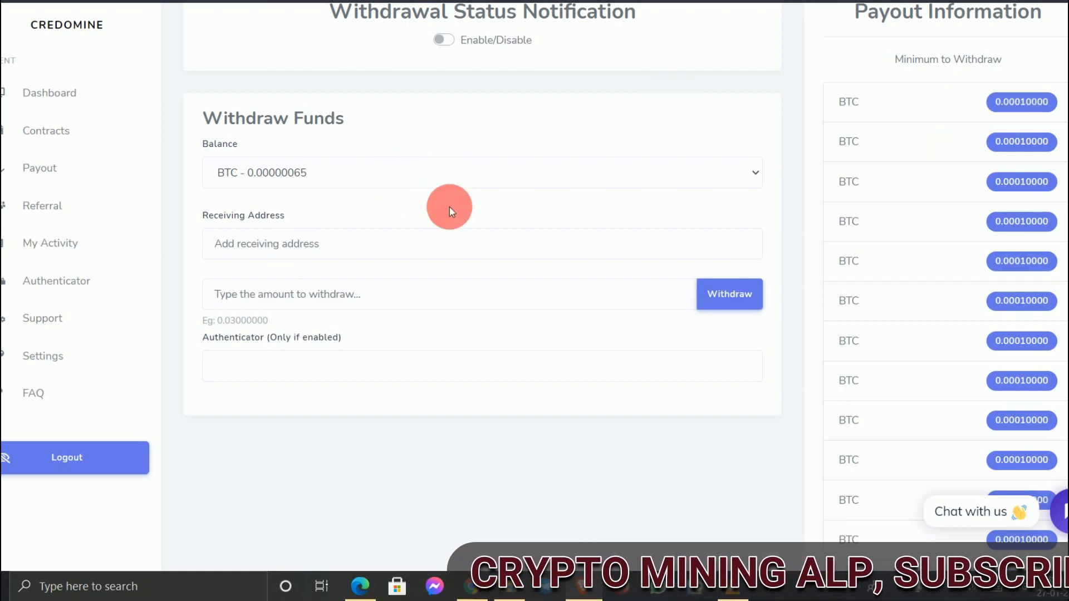
{"action": "mouse_move", "coordinate": [508, 341]}
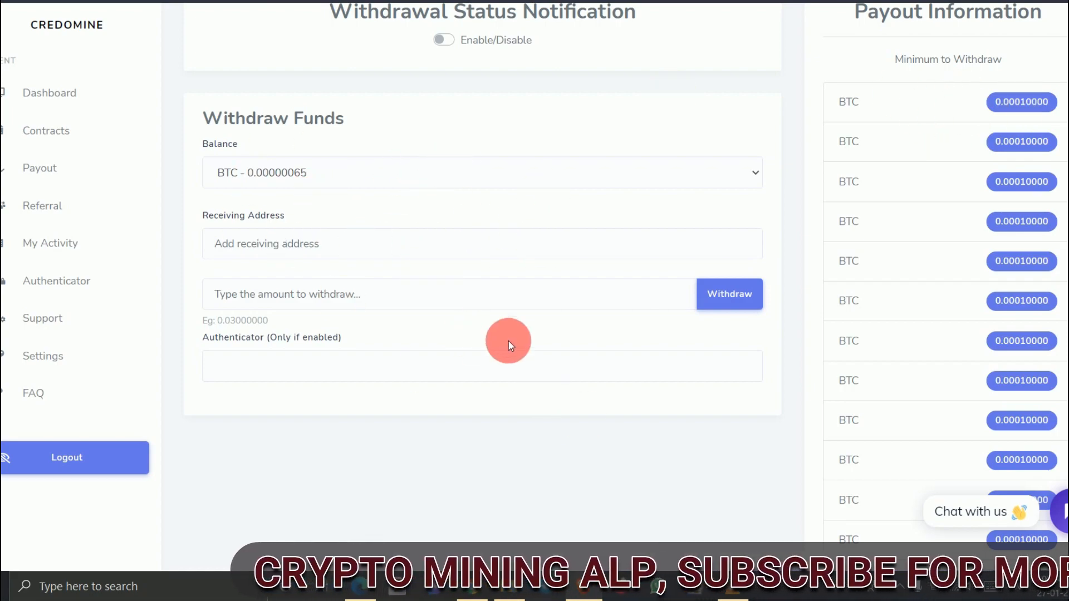
{"action": "mouse_move", "coordinate": [459, 289]}
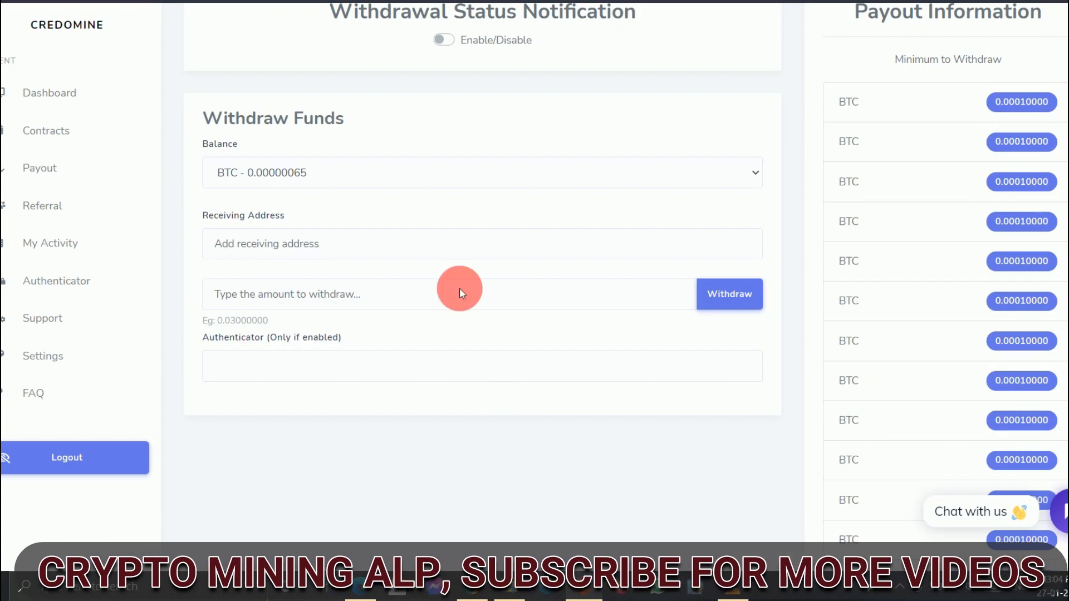
{"action": "scroll", "scroll_direction": "up", "scroll_amount": 3}
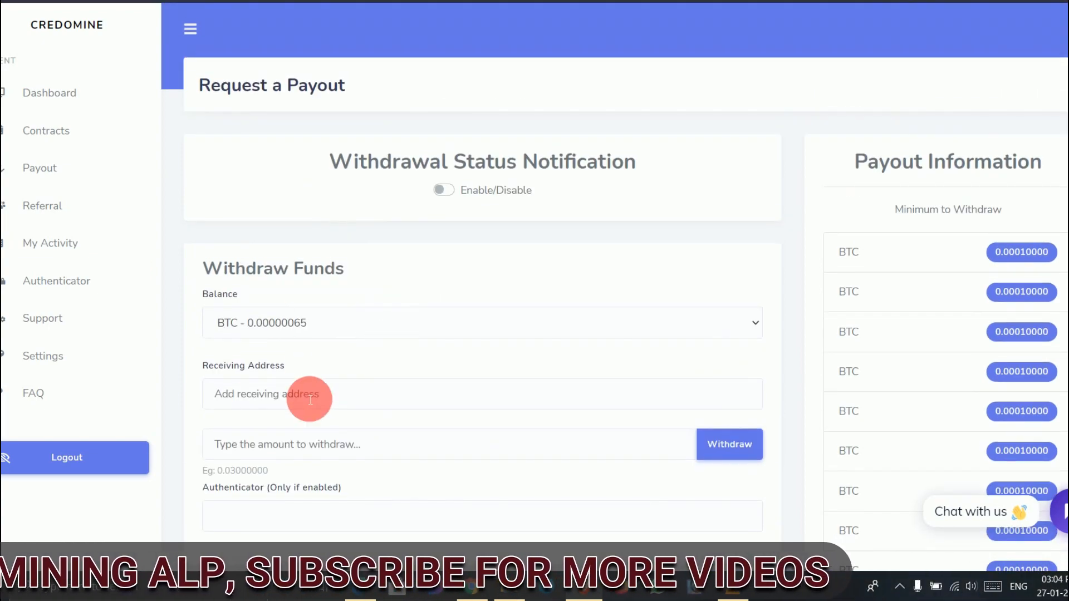
{"action": "mouse_move", "coordinate": [42, 206]}
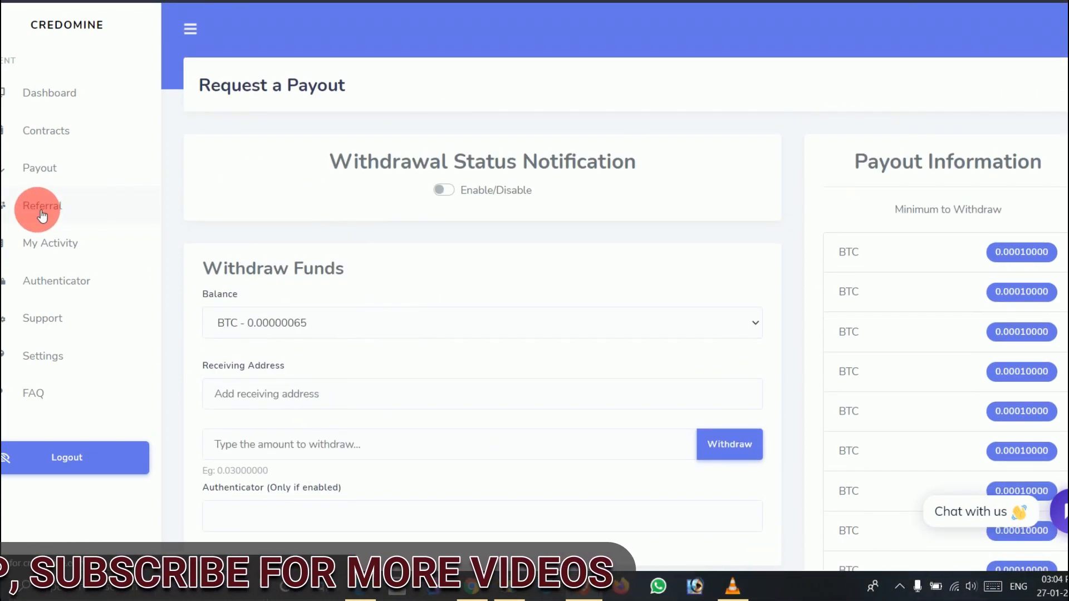
- Visit Referral and My Activity, then open Ticket Support and click into the Subject field
{"action": "left_click", "coordinate": [42, 206]}
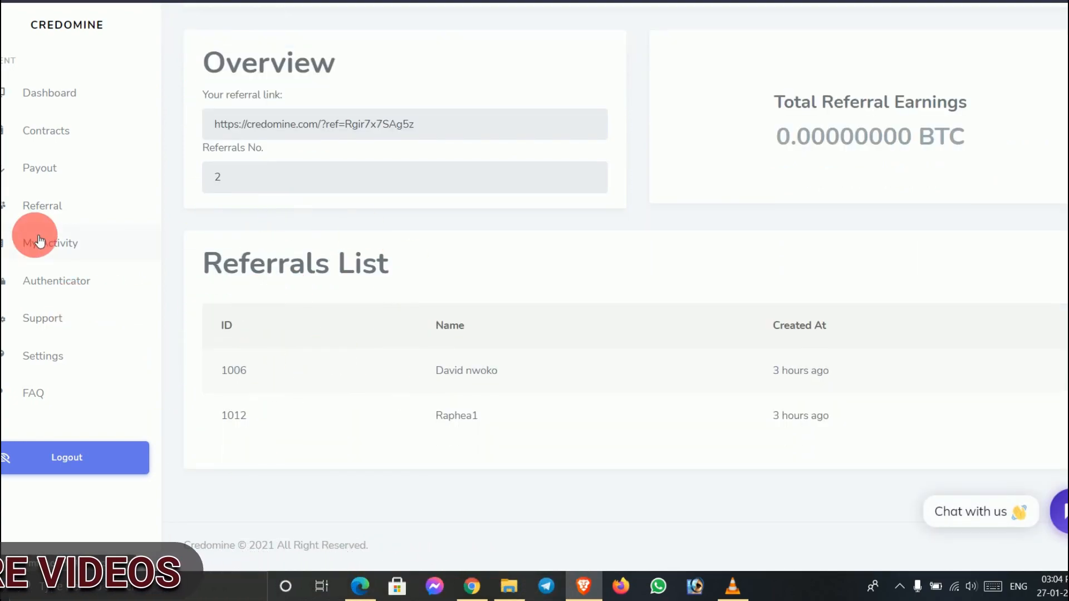
{"action": "left_click", "coordinate": [50, 243]}
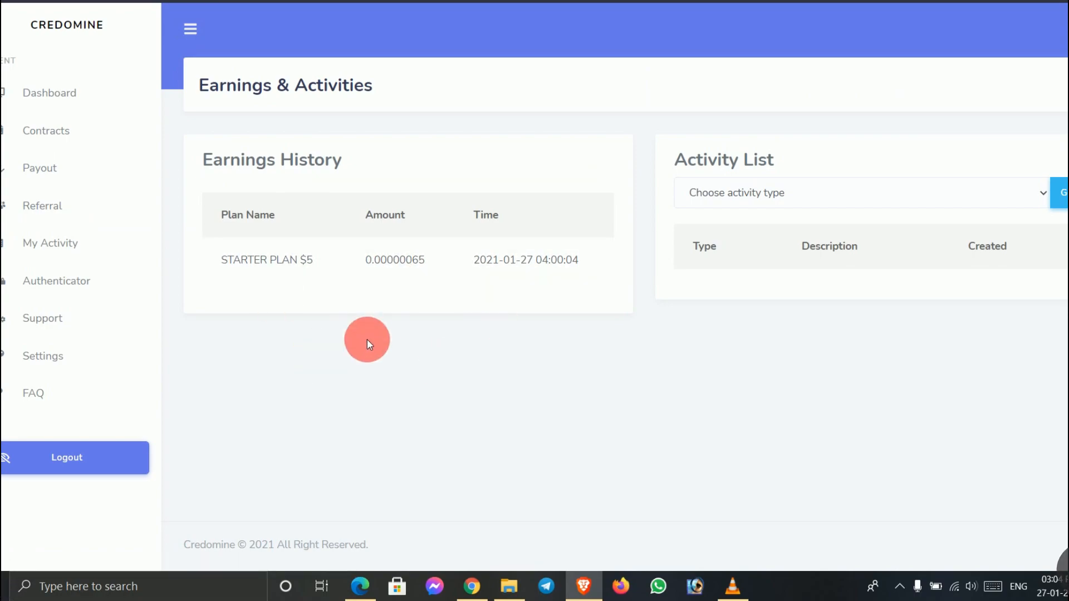
{"action": "mouse_move", "coordinate": [536, 432]}
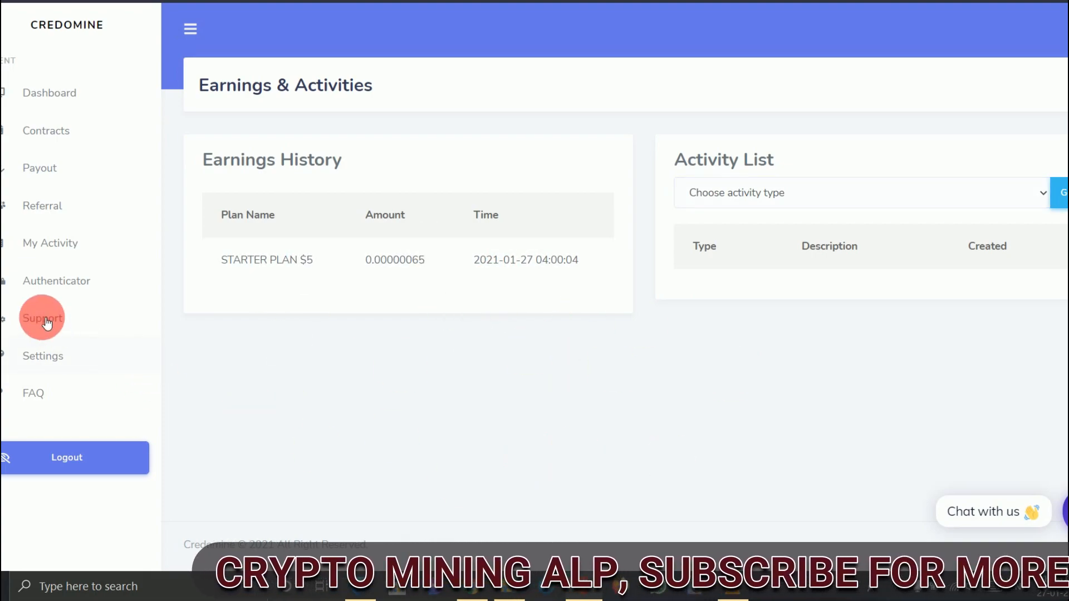
{"action": "left_click", "coordinate": [42, 318]}
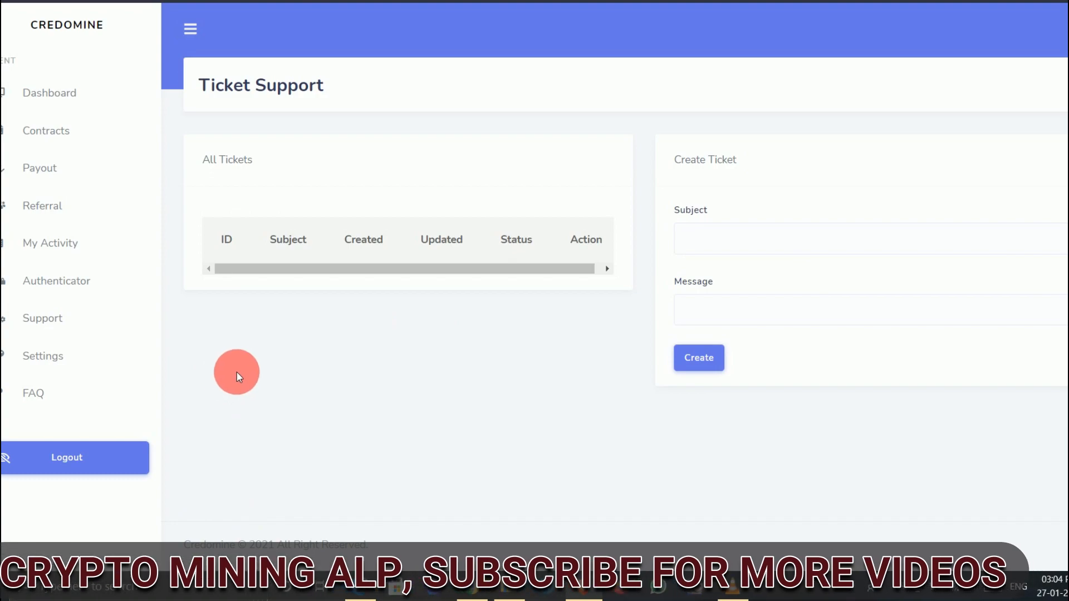
{"action": "left_click", "coordinate": [865, 239]}
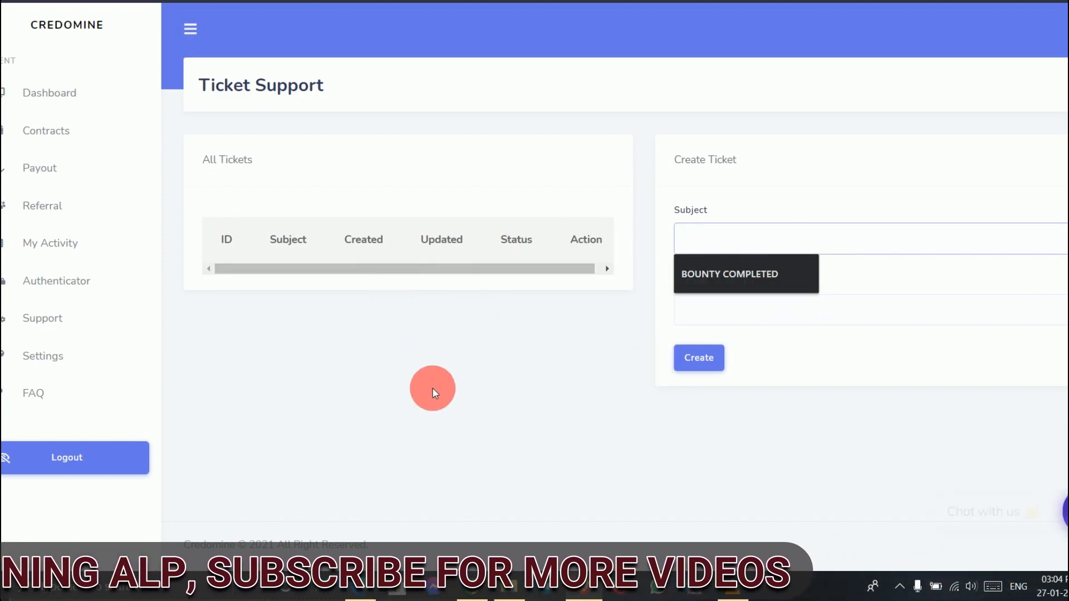
{"action": "left_click", "coordinate": [432, 389]}
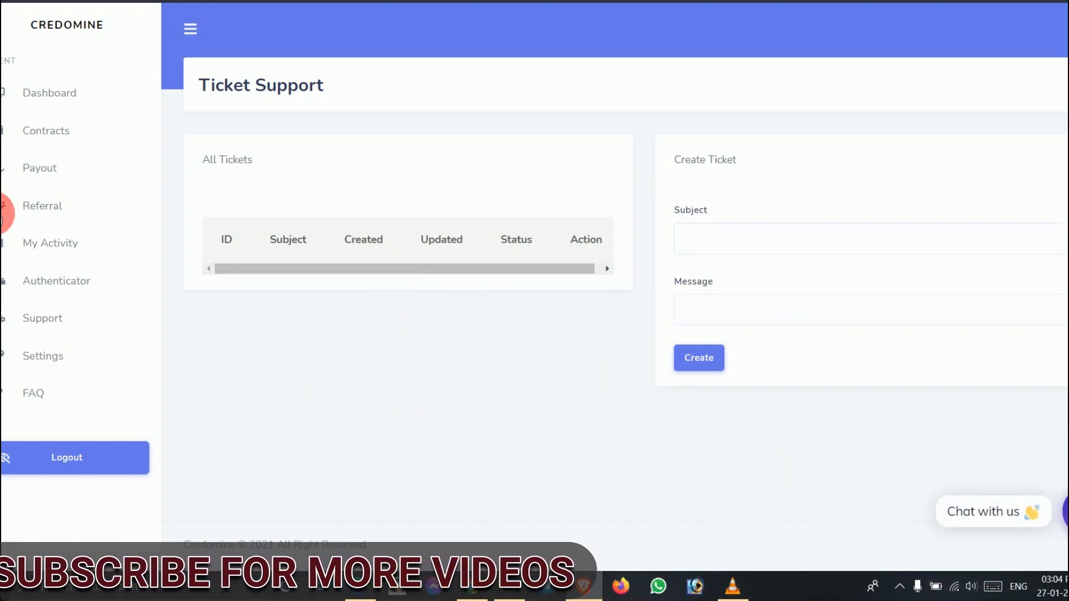
- Browse the FAQ, expanding the answer on withdrawing mining returns, then return to the dashboard
{"action": "left_click", "coordinate": [33, 393]}
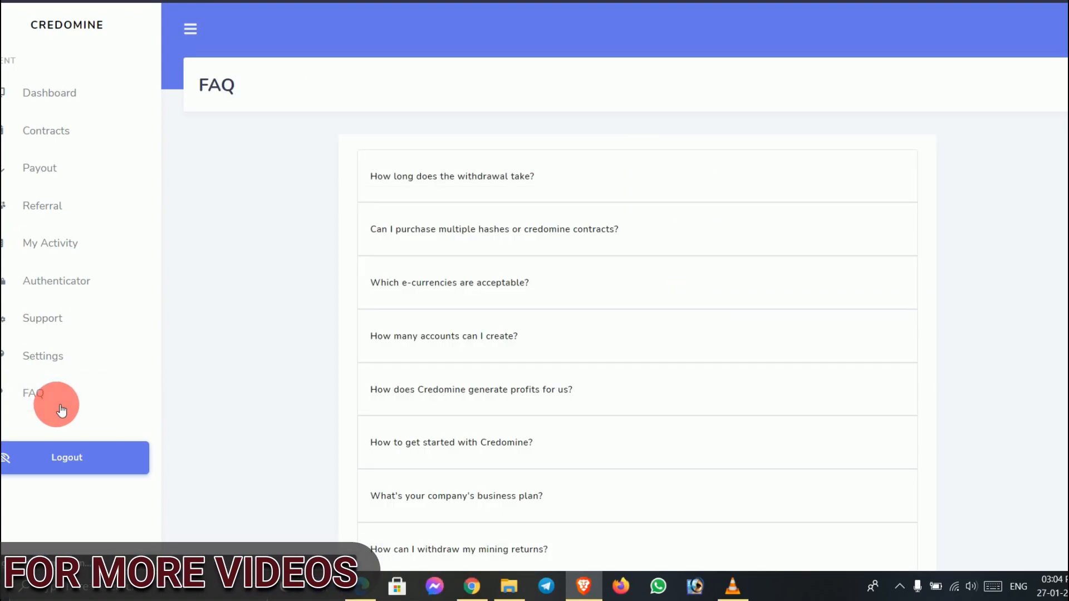
{"action": "scroll", "scroll_direction": "down", "scroll_amount": 3}
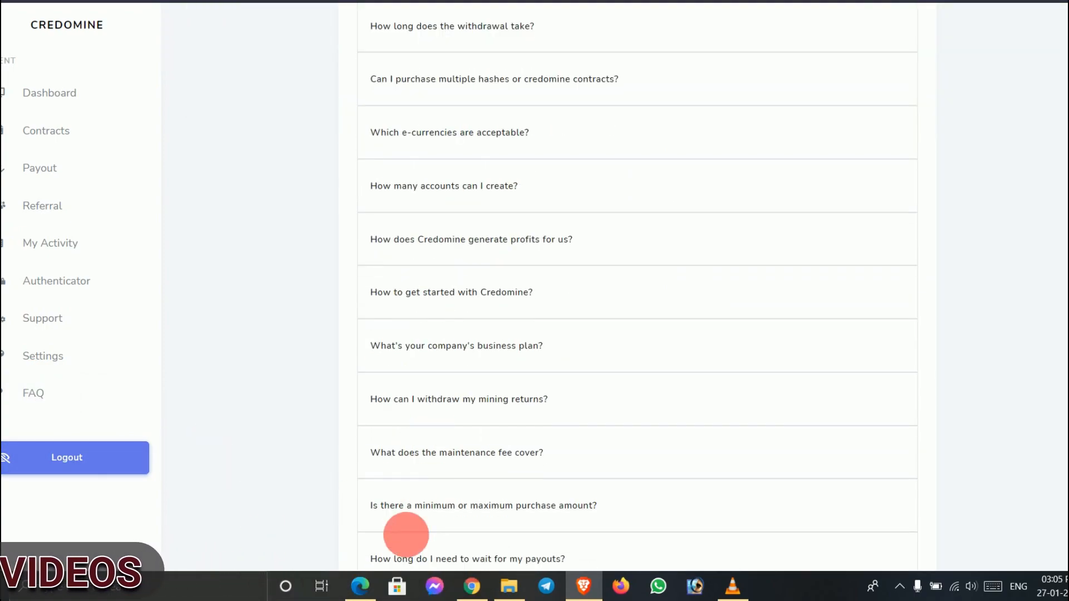
{"action": "left_click", "coordinate": [458, 398]}
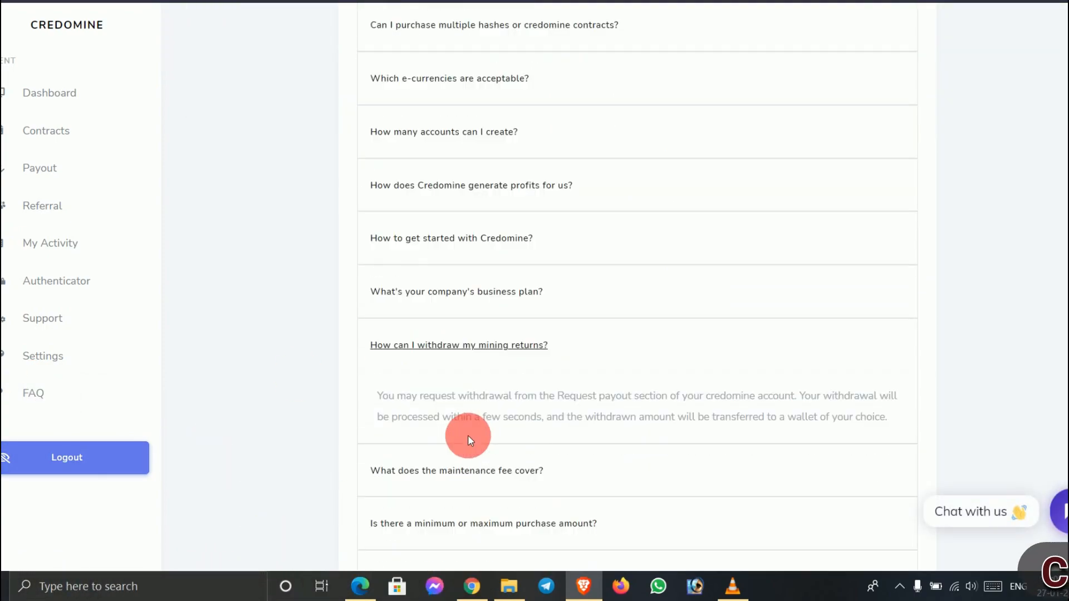
{"action": "scroll", "scroll_direction": "down", "scroll_amount": 3}
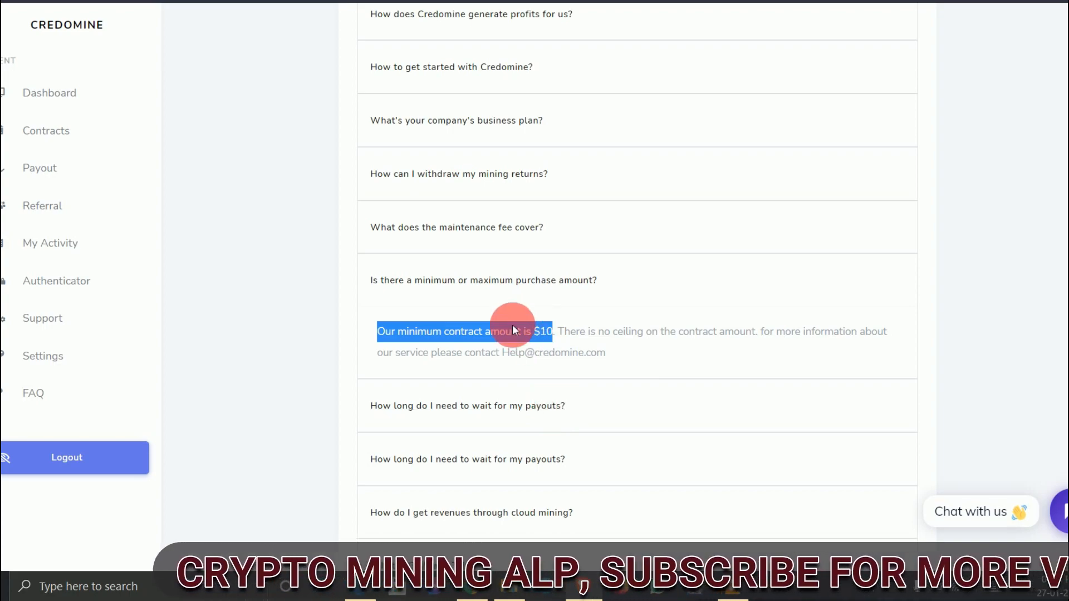
{"action": "mouse_move", "coordinate": [528, 364]}
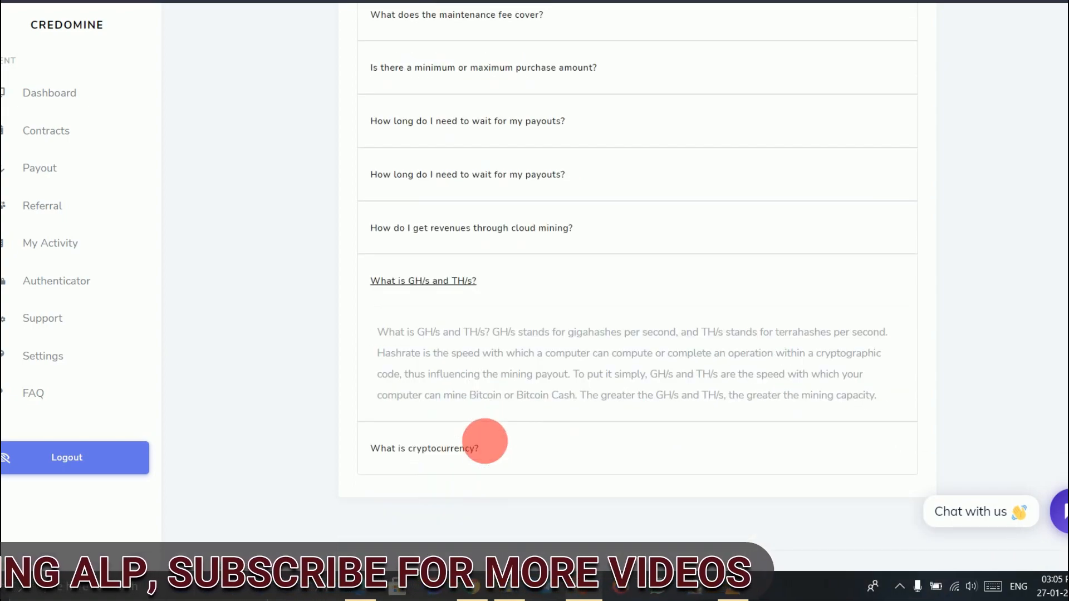
{"action": "scroll", "scroll_direction": "down", "scroll_amount": 3}
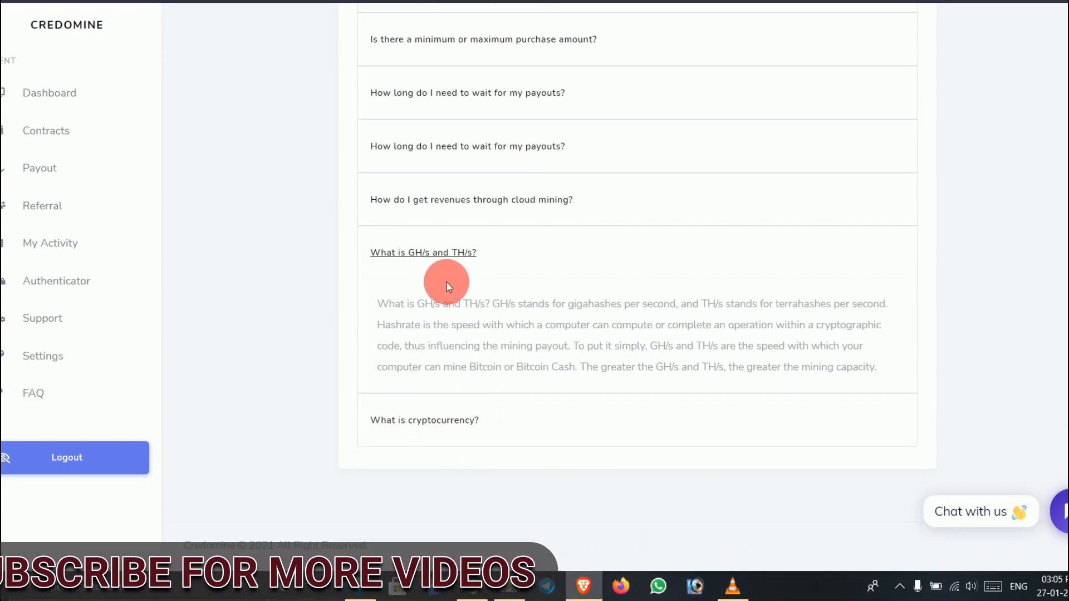
{"action": "scroll", "scroll_direction": "up", "scroll_amount": 3}
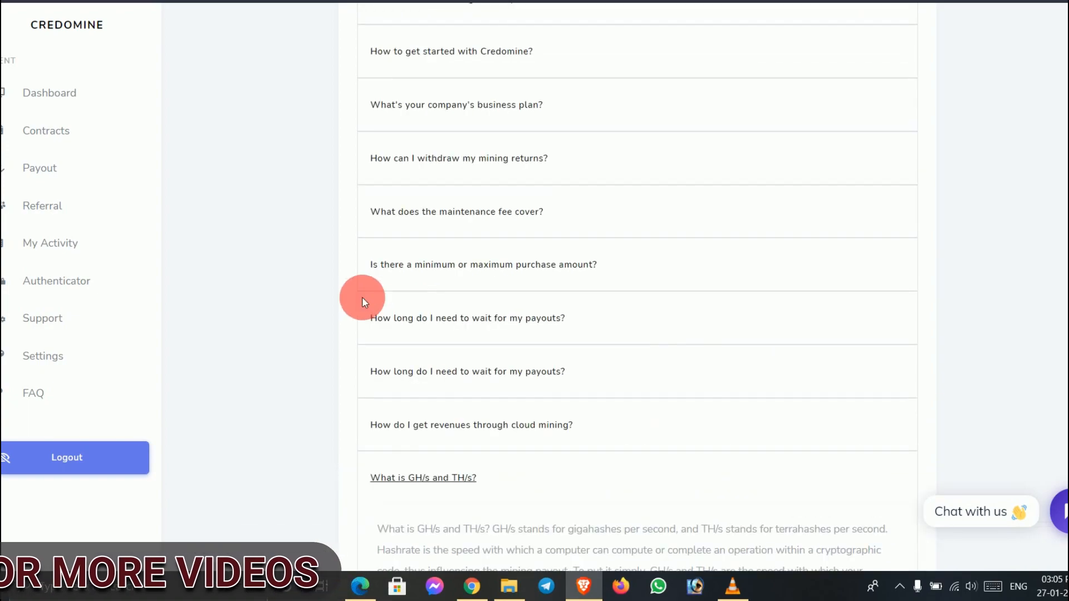
{"action": "left_click", "coordinate": [49, 93]}
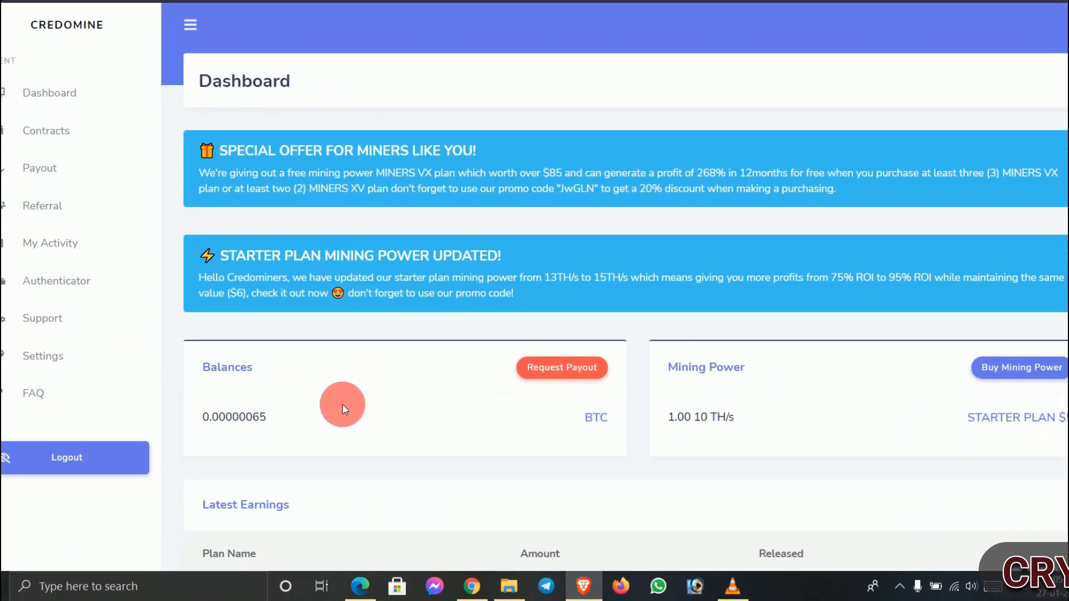
- Scroll the dashboard down to the 0.00000065 BTC Starter Plan earning and back up
{"action": "scroll", "scroll_direction": "down", "scroll_amount": 3}
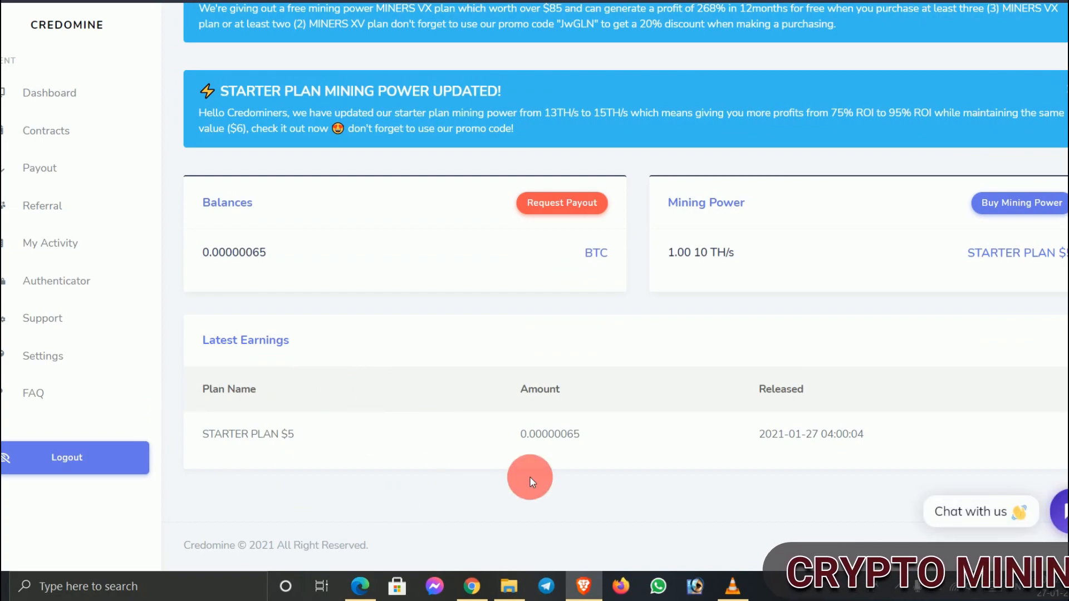
{"action": "scroll", "scroll_direction": "up", "scroll_amount": 3}
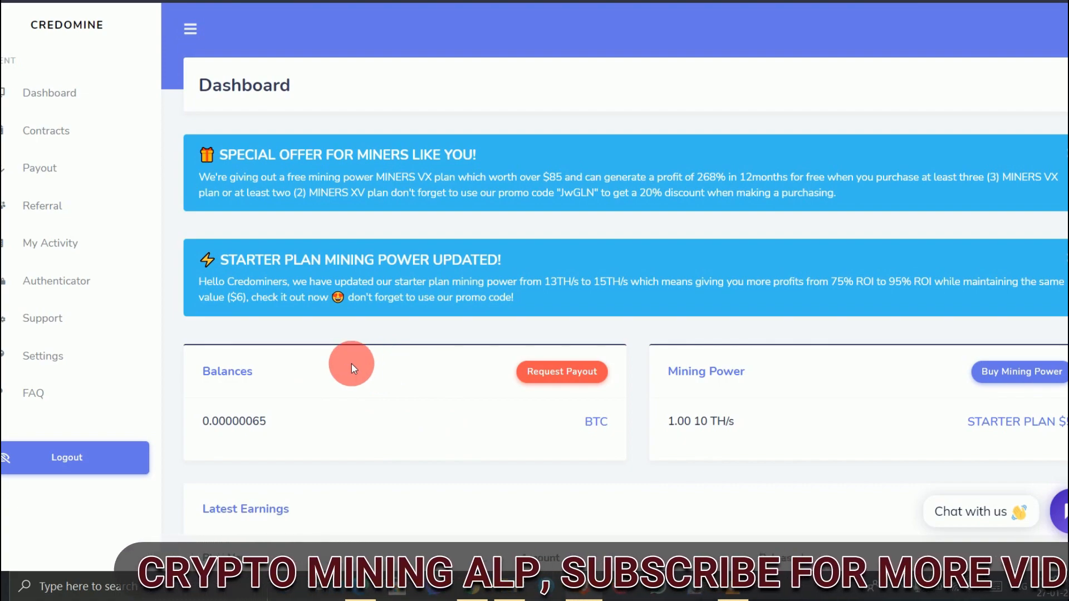
{"action": "mouse_move", "coordinate": [339, 456]}
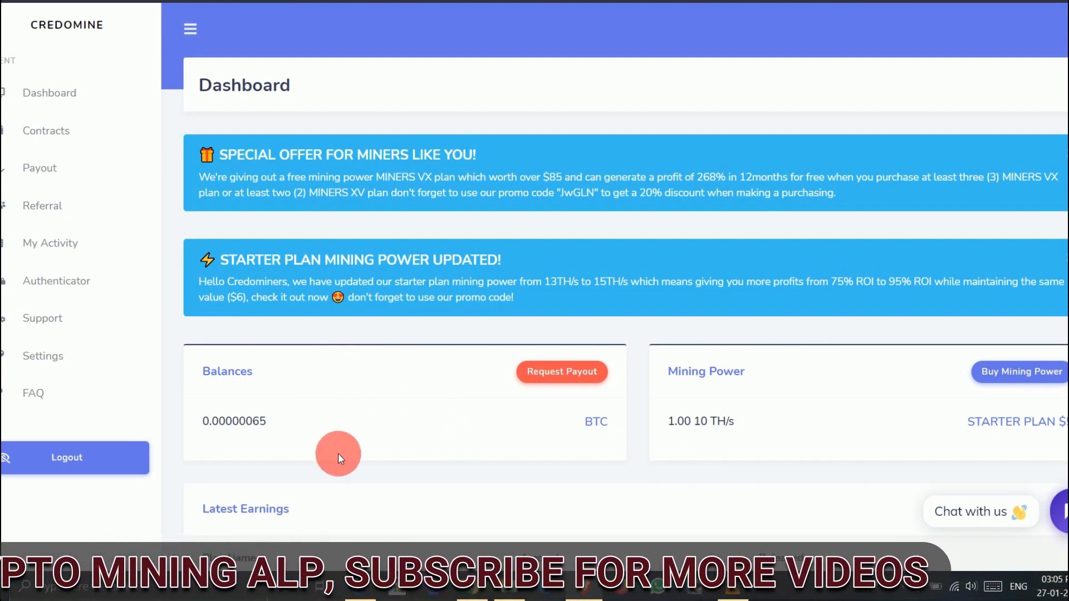